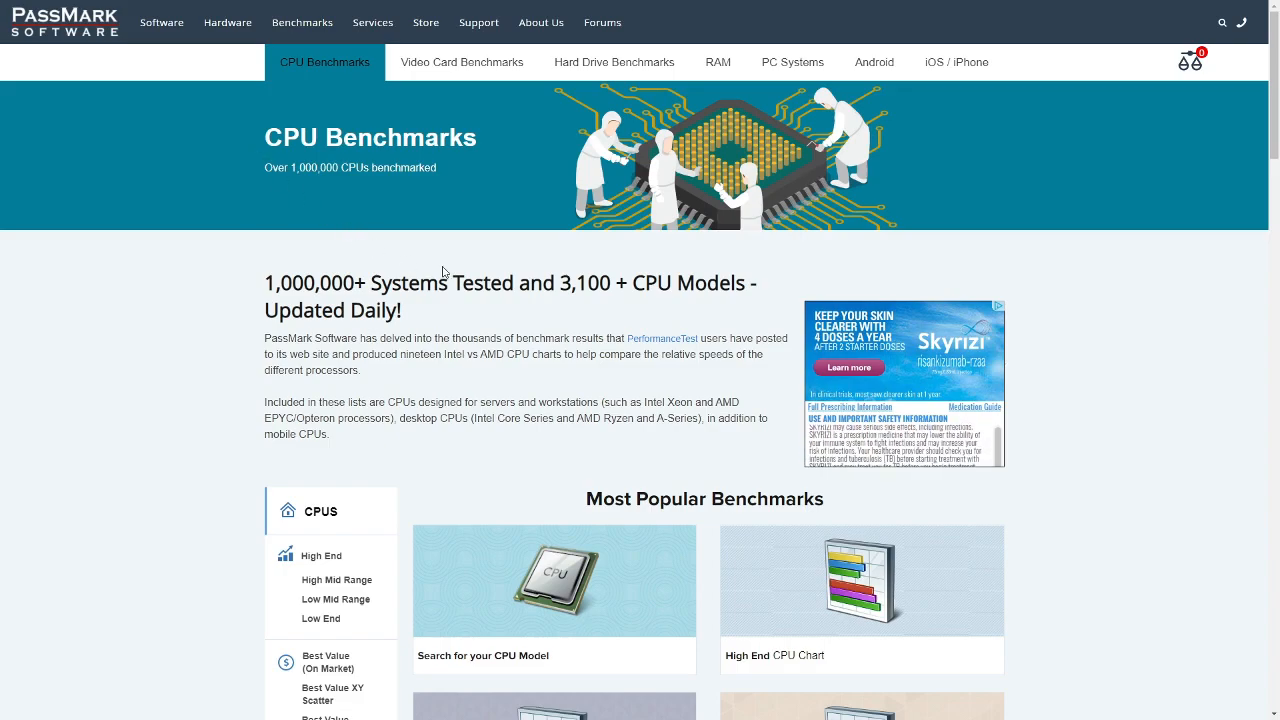
mouse_move(528, 312)
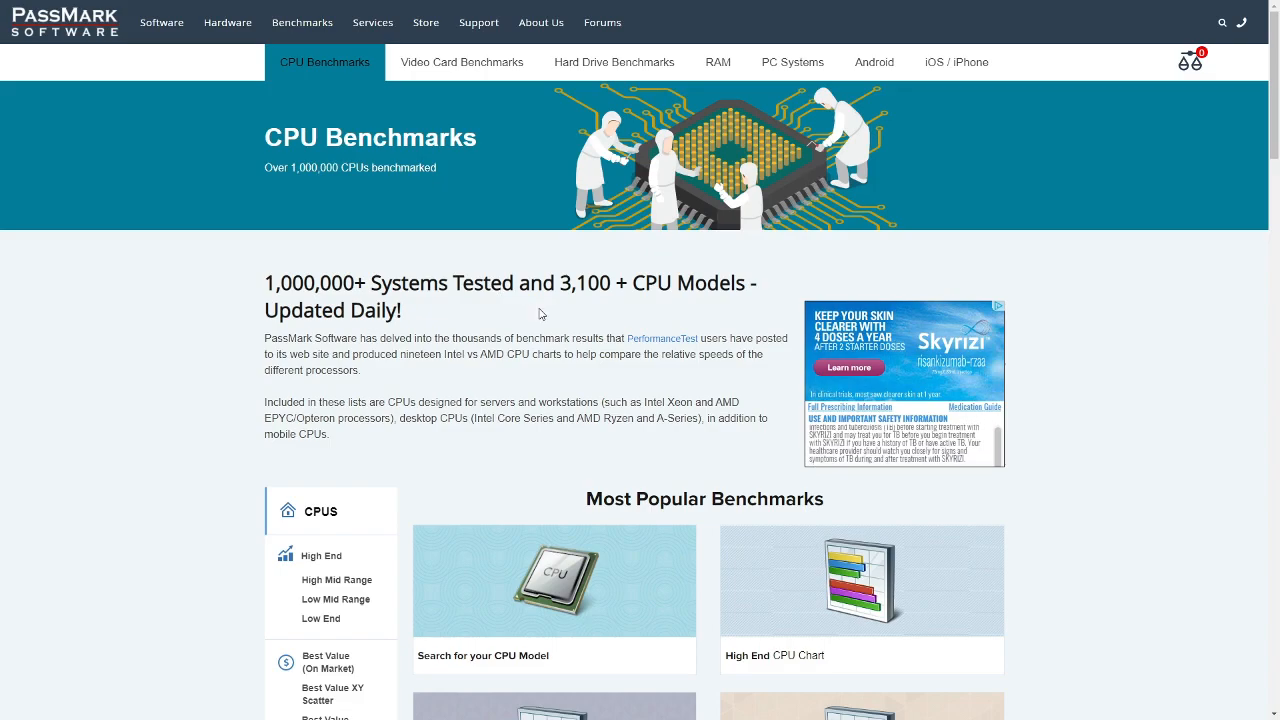
Scroll down the home page to the CPUs by Performance chart categories
scroll("down", 3)
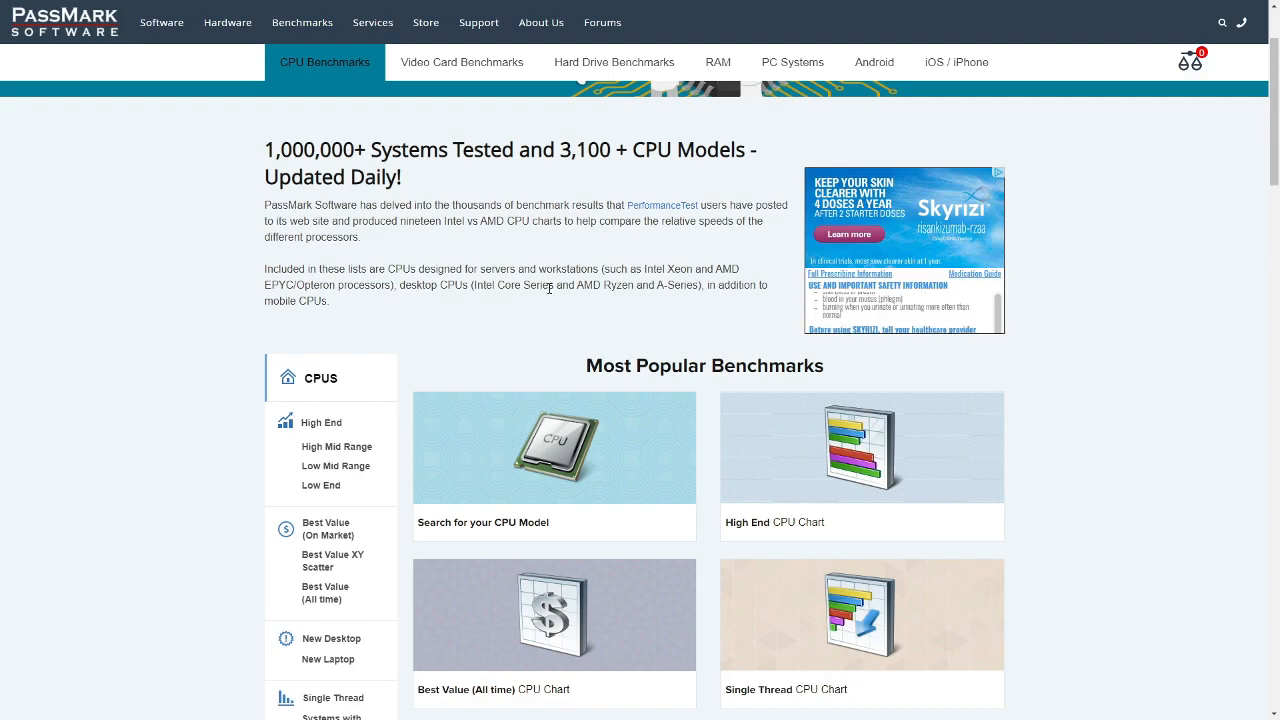
scroll("down", 3)
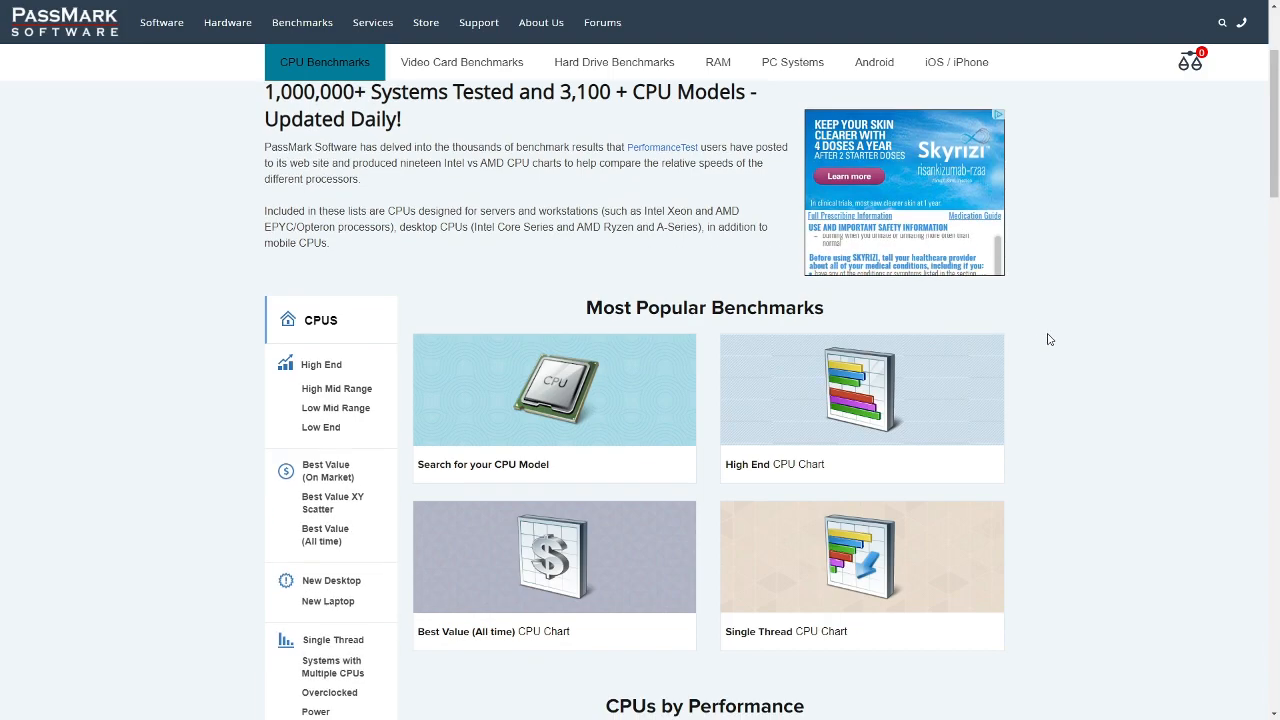
scroll("down", 3)
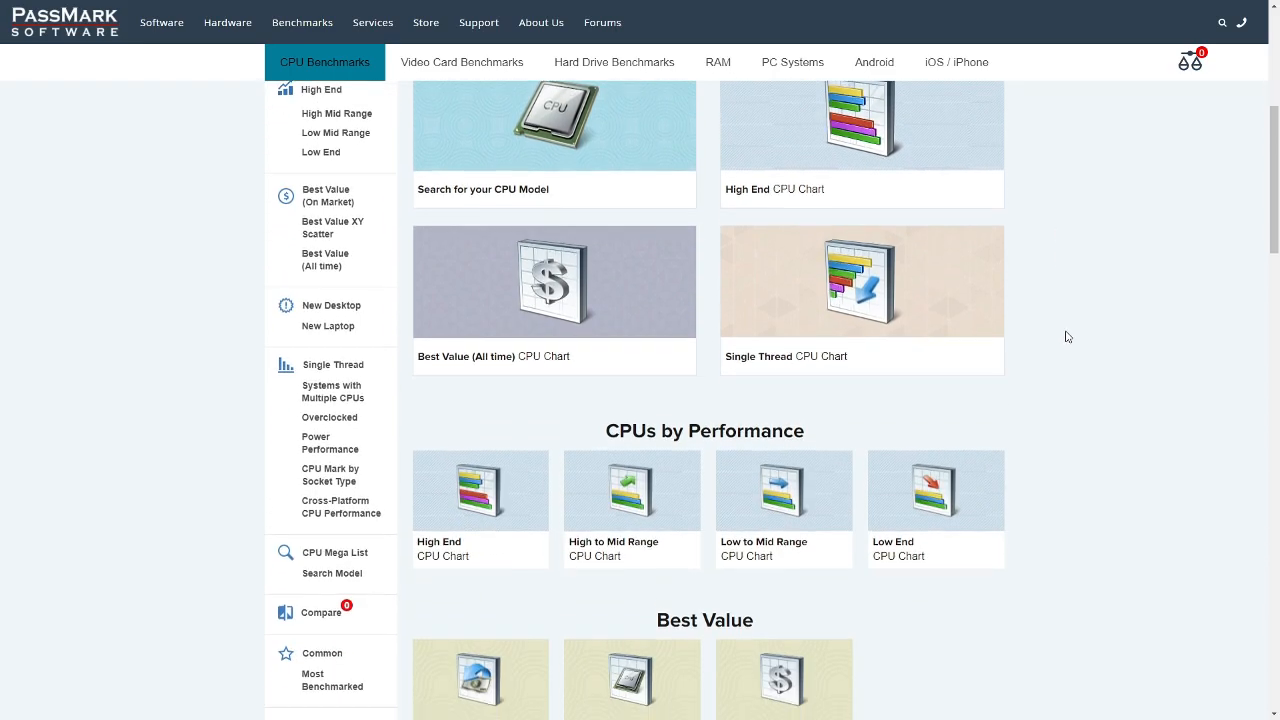
scroll("down", 3)
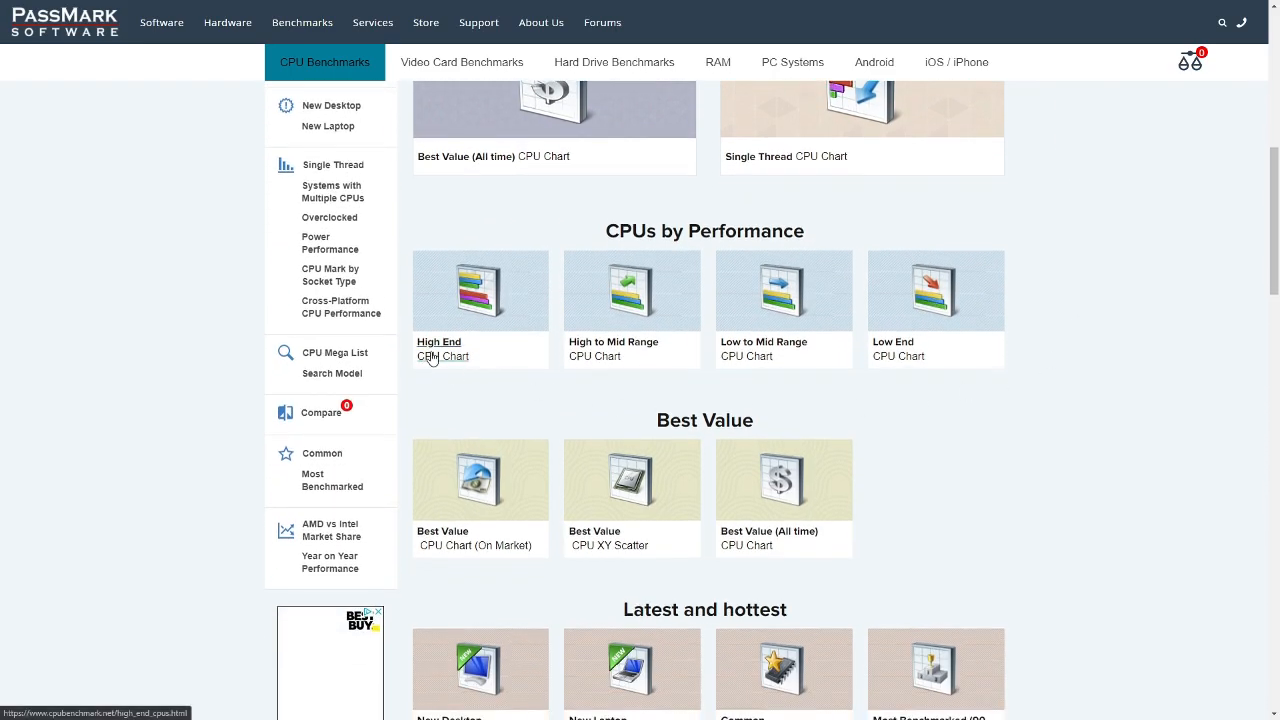
Open the High End CPU chart and browse its top-scoring processors
left_click(438, 340)
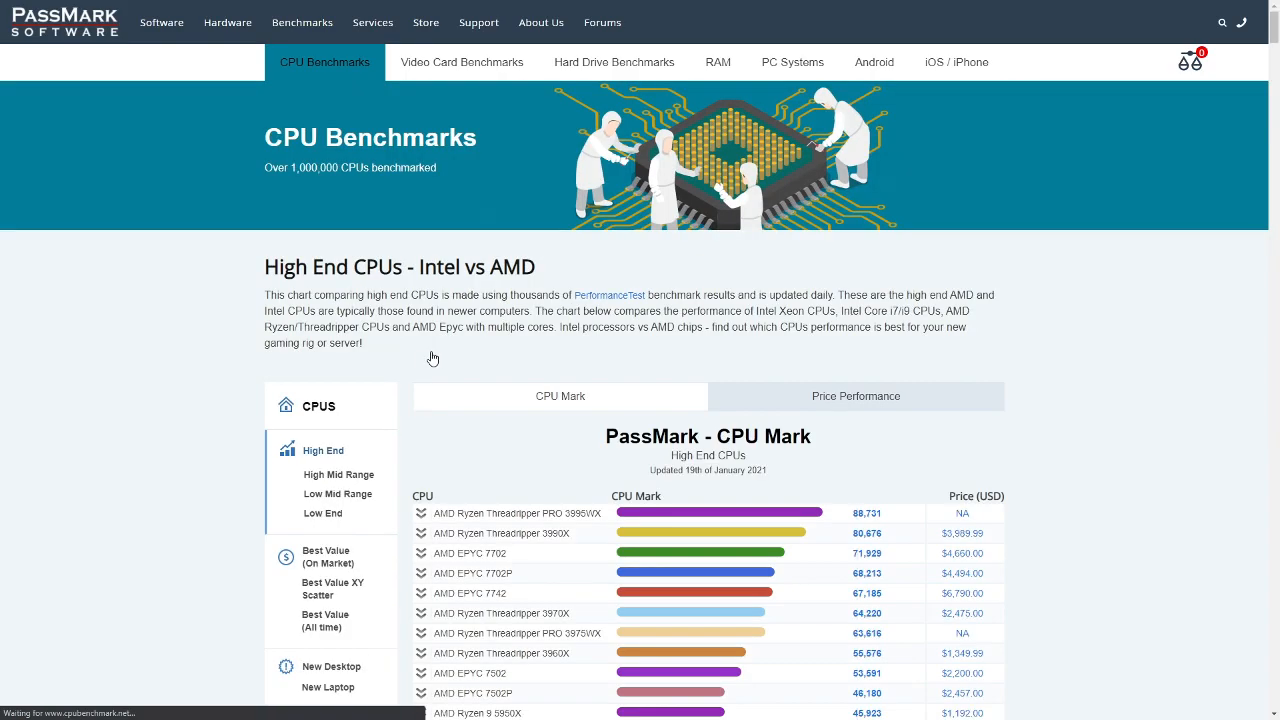
scroll("down", 3)
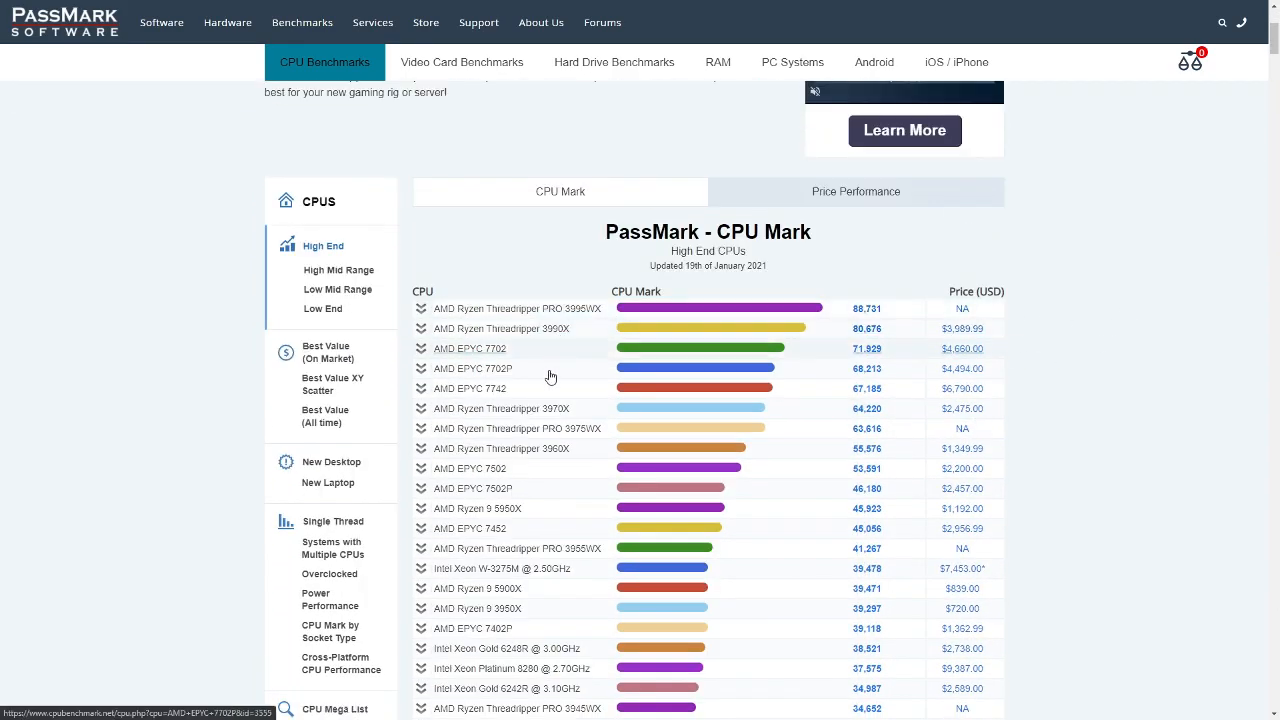
scroll("down", 3)
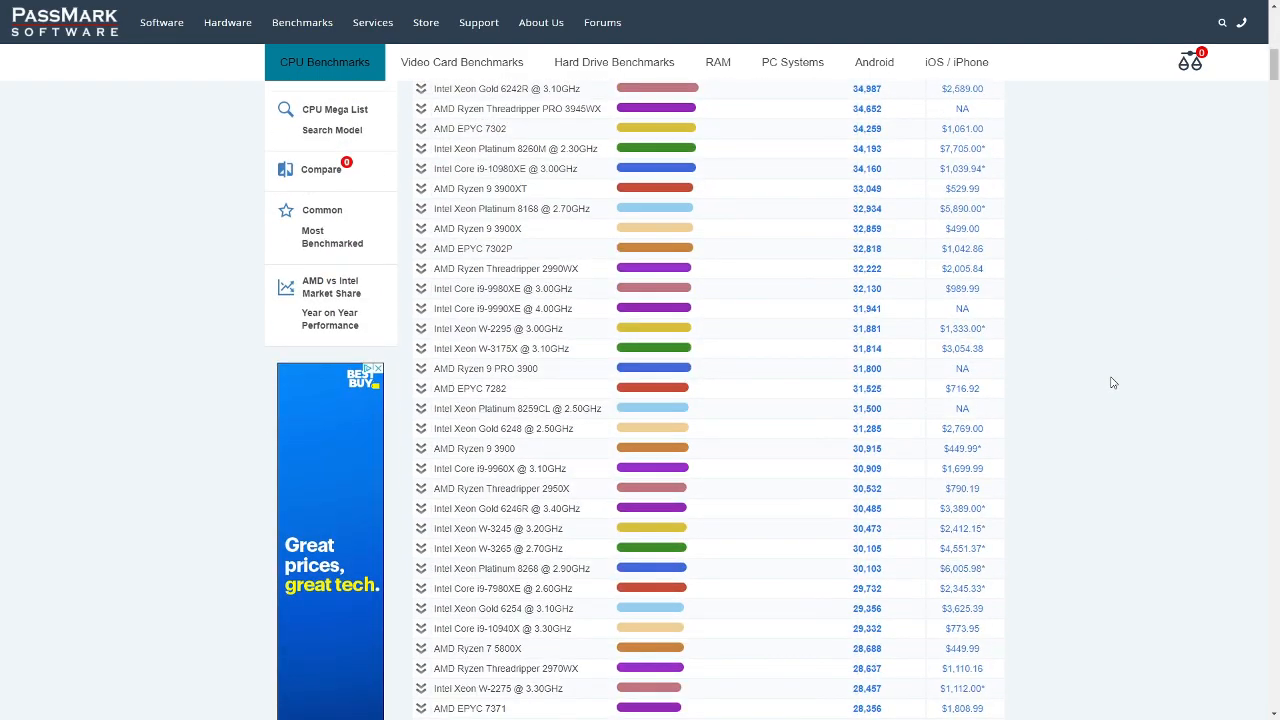
scroll("down", 3)
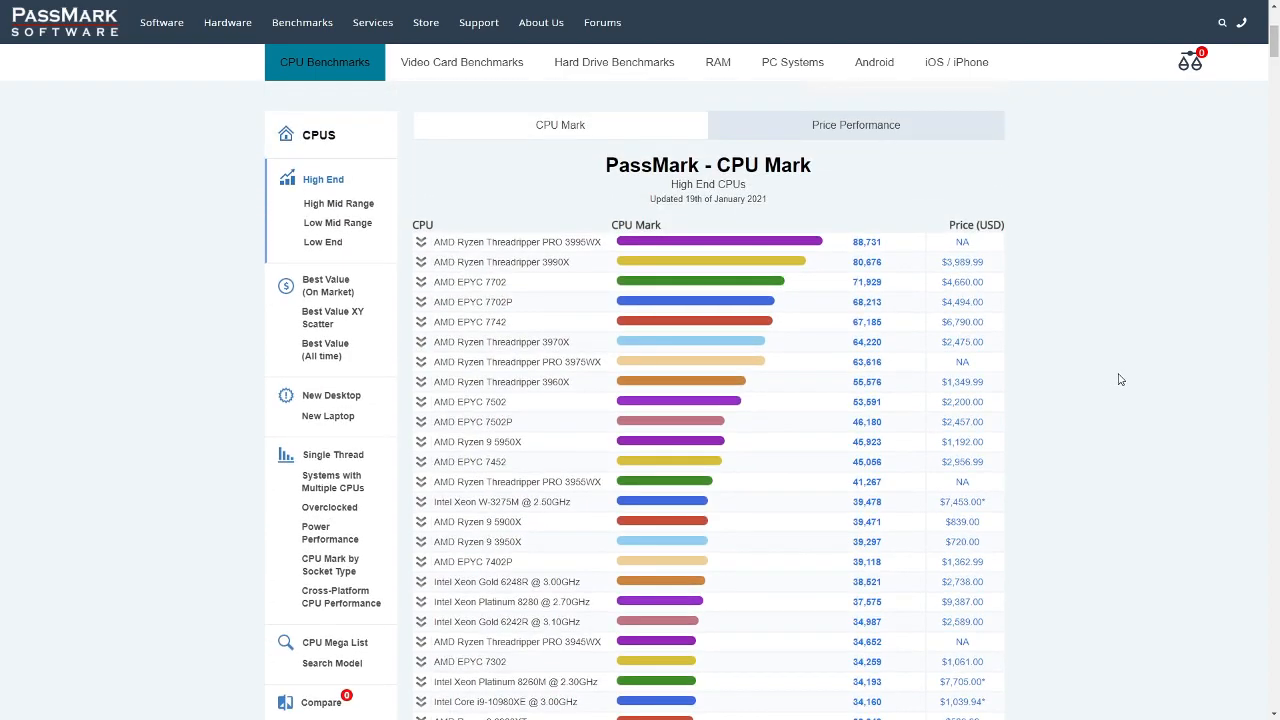
scroll("down", 3)
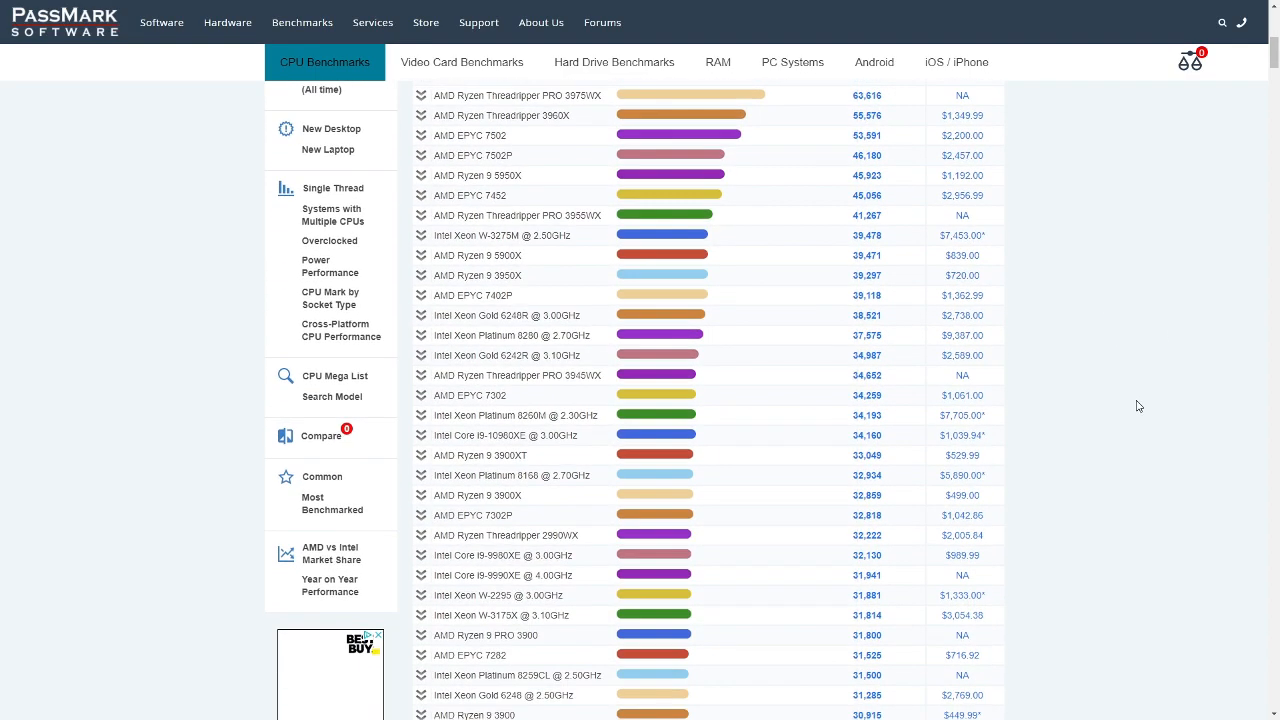
scroll("down", 3)
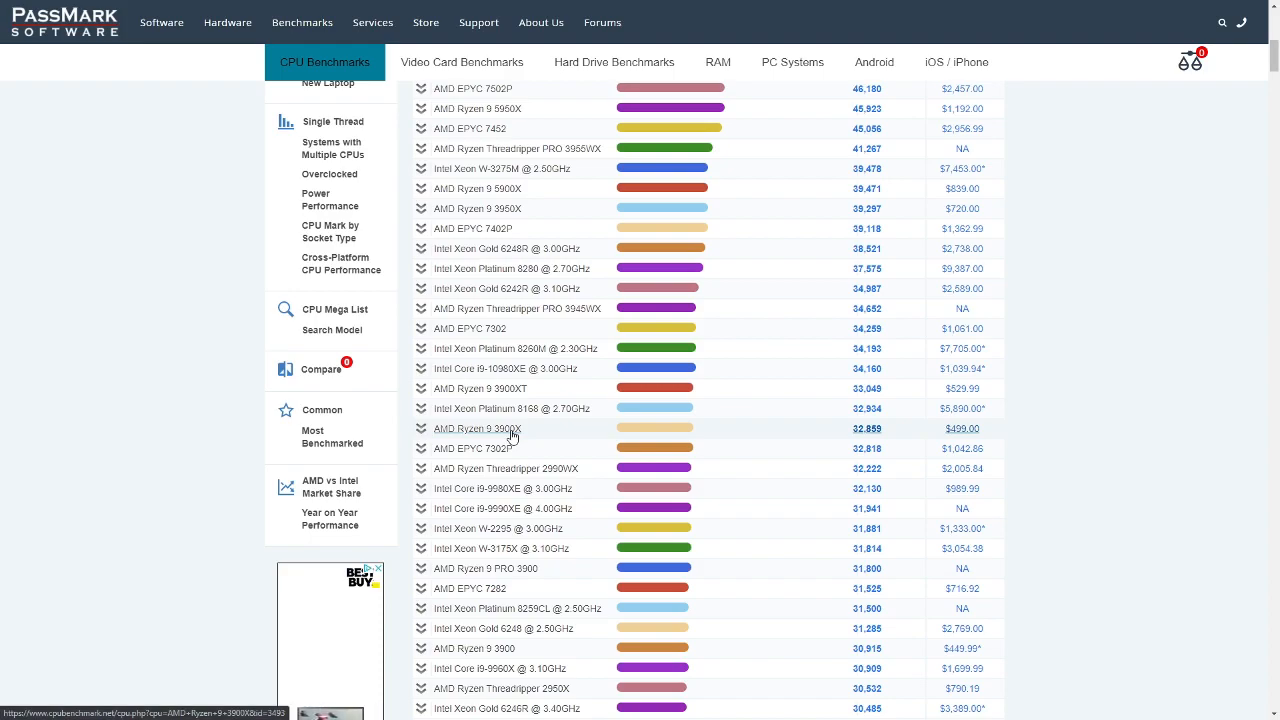
Continue down the High End CPU list to around 29,000 marks
left_click(478, 428)
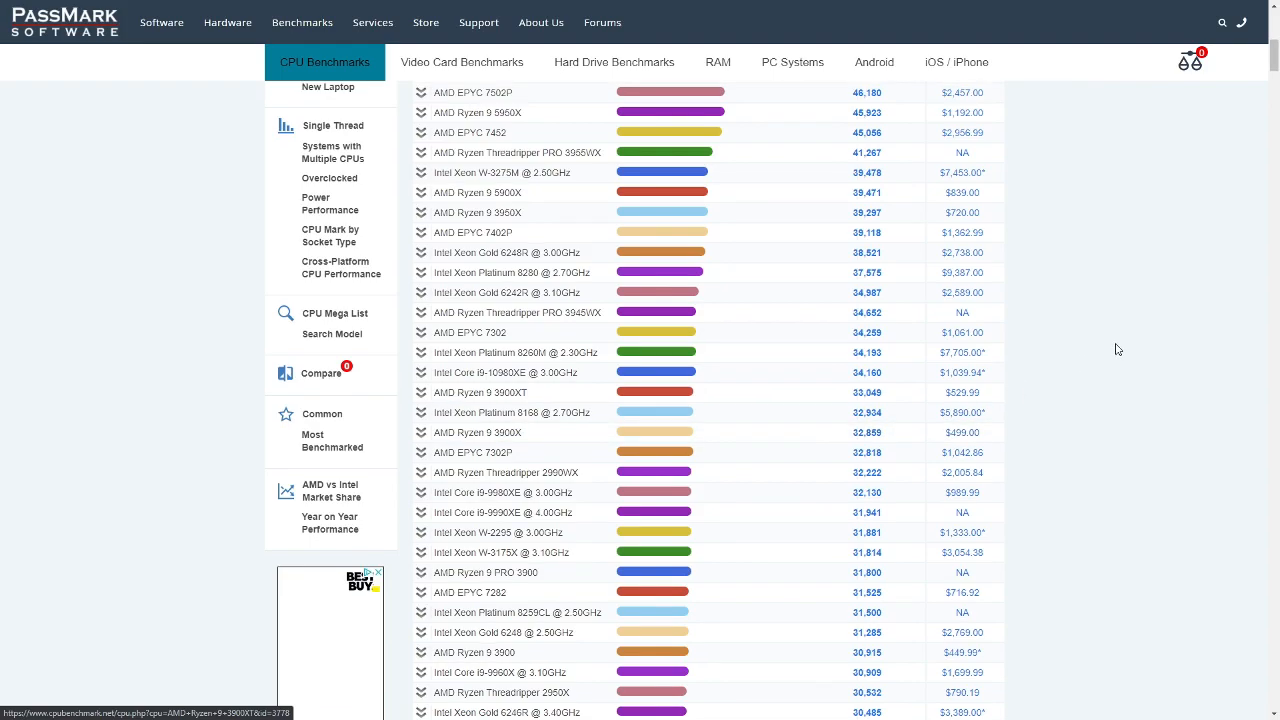
scroll("down", 3)
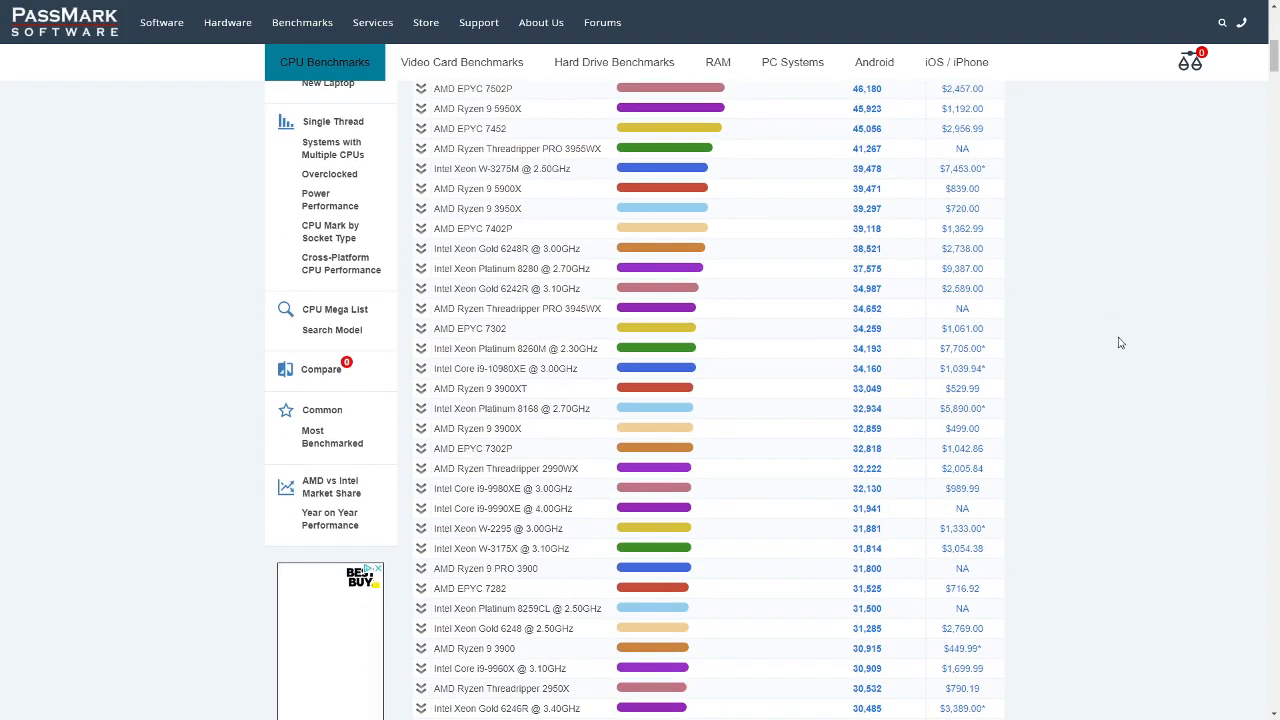
mouse_move(1092, 336)
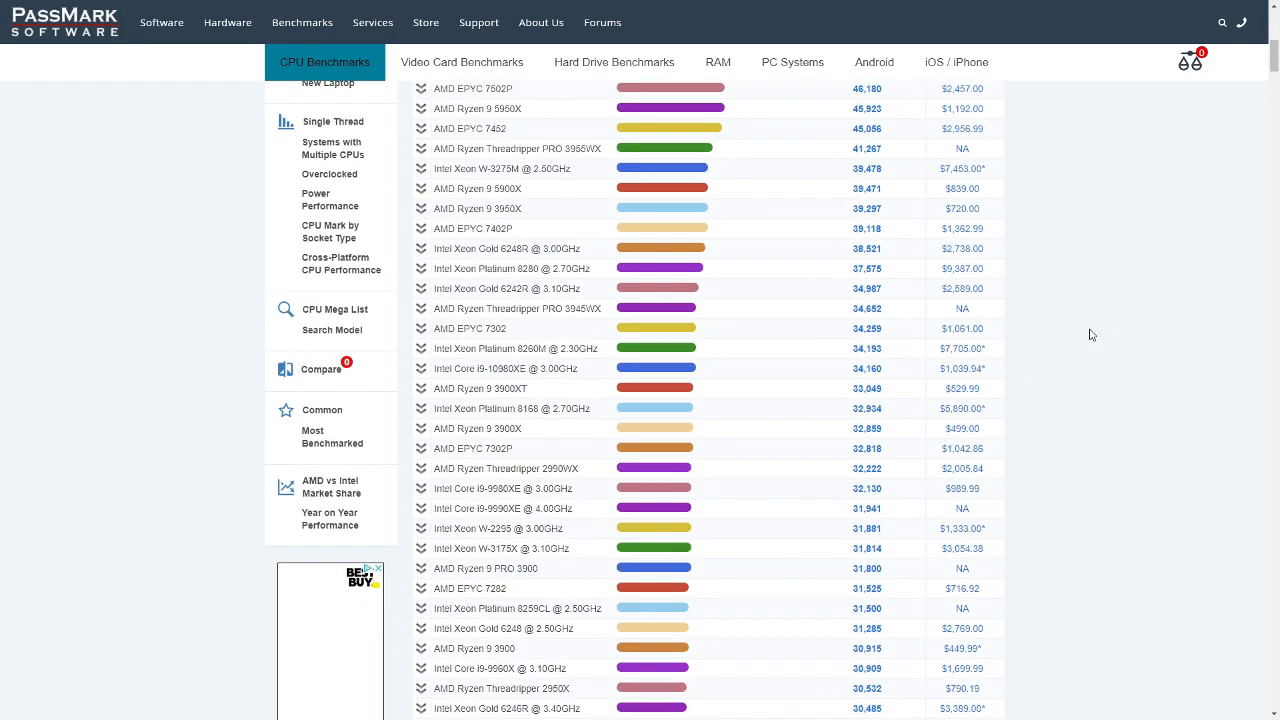
scroll("down", 3)
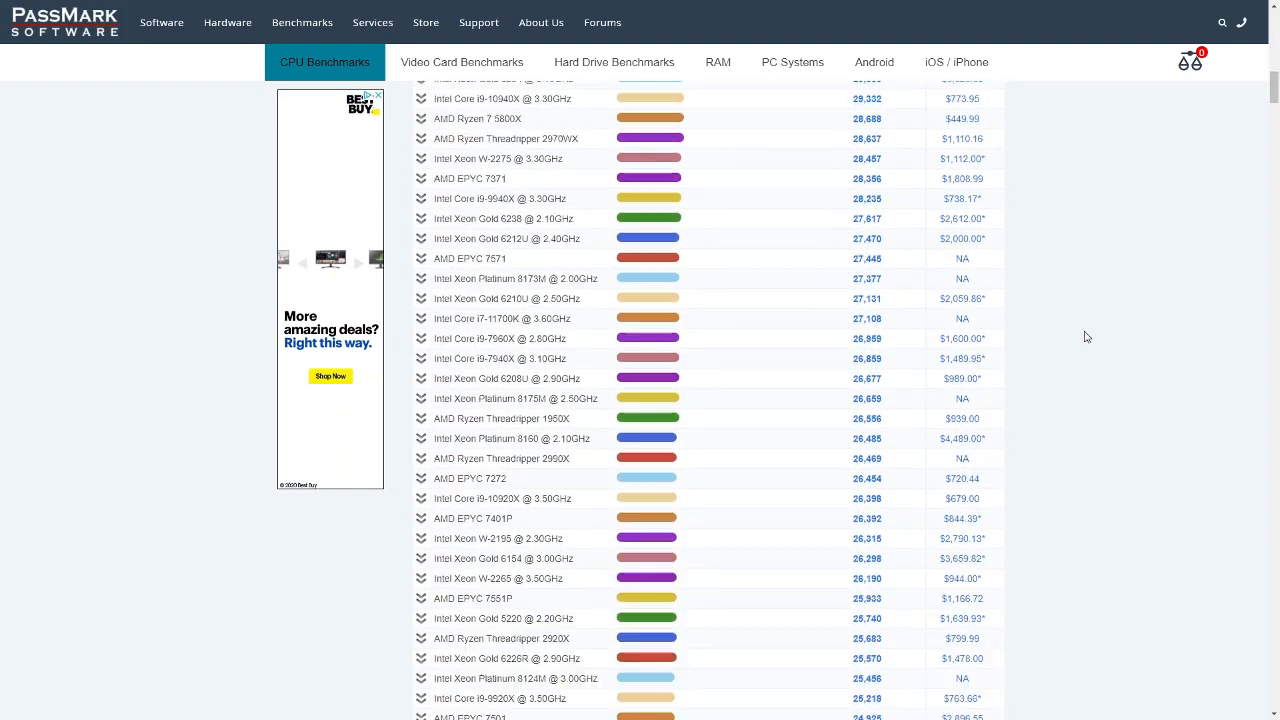
Scroll further down the High End CPU chart to processors scoring about 14,700–16,000
scroll("down", 3)
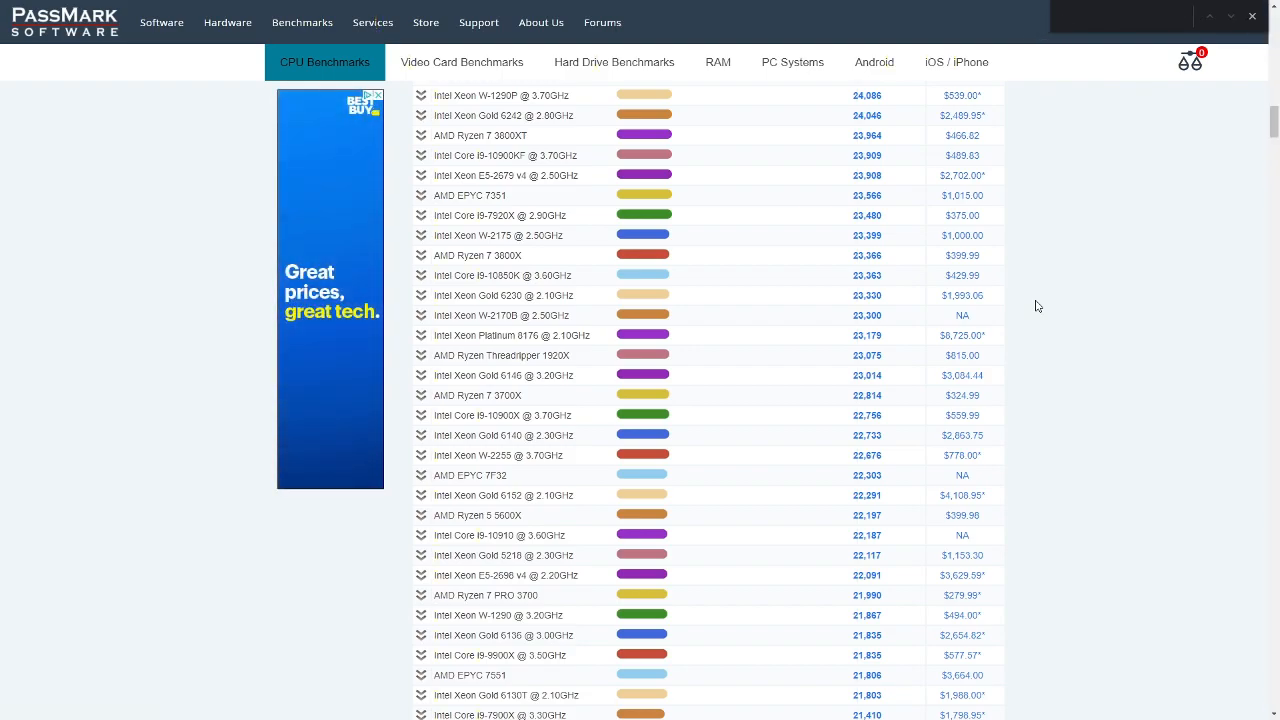
scroll("down", 3)
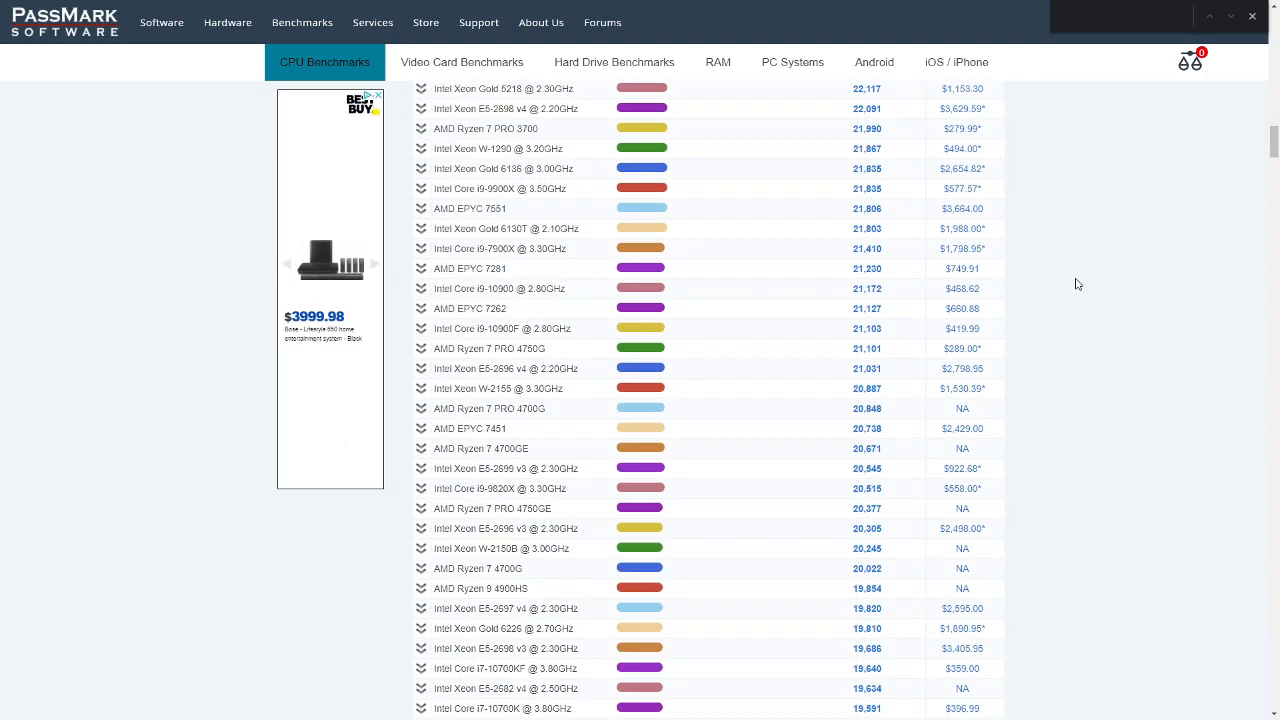
scroll("down", 3)
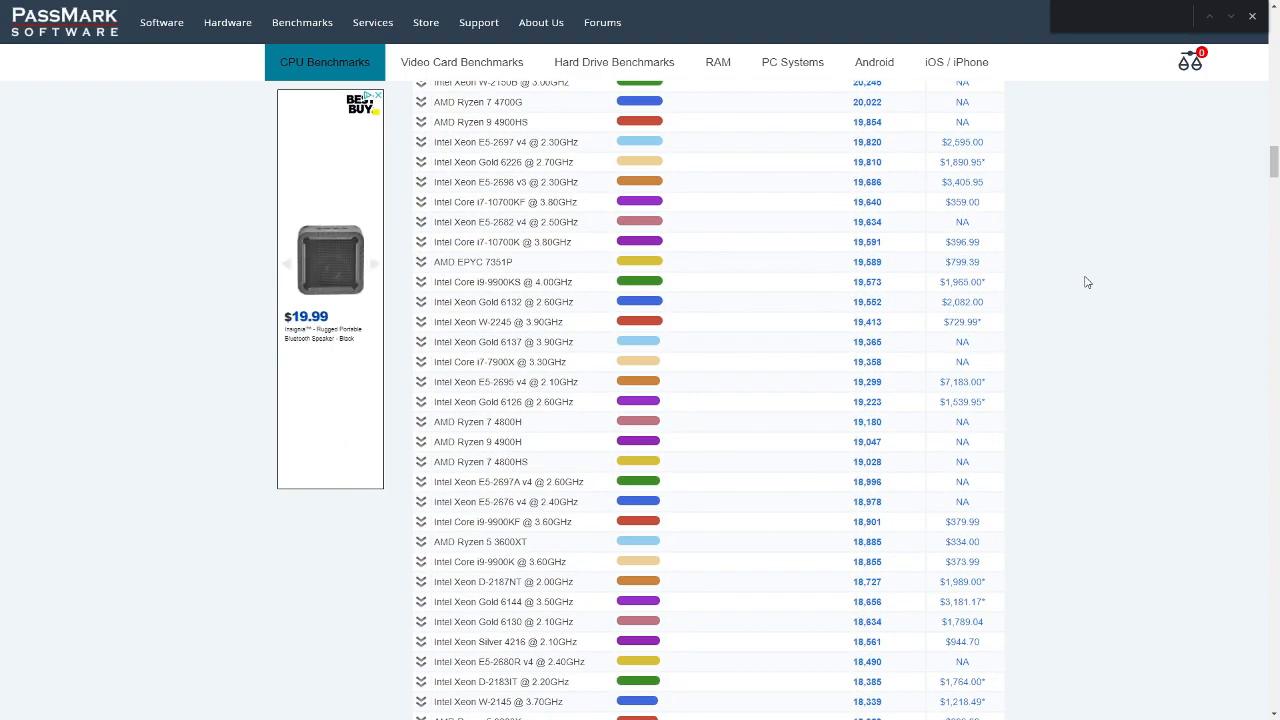
scroll("down", 3)
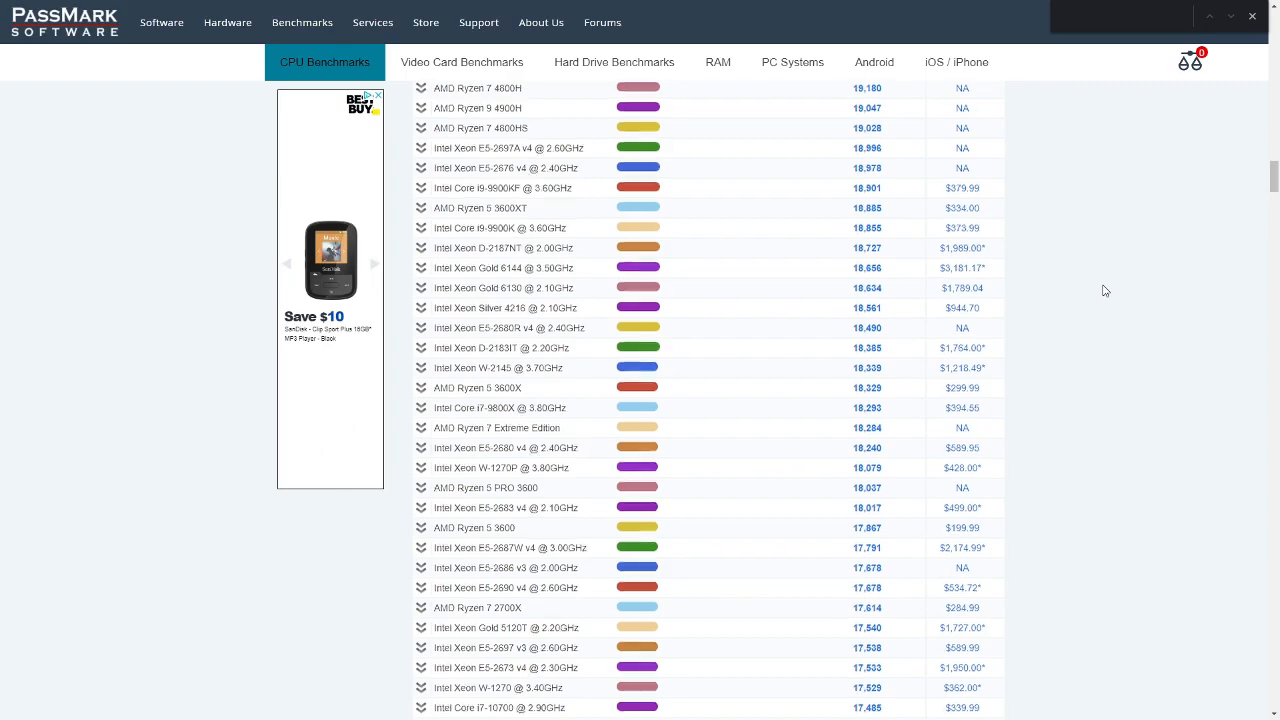
scroll("down", 3)
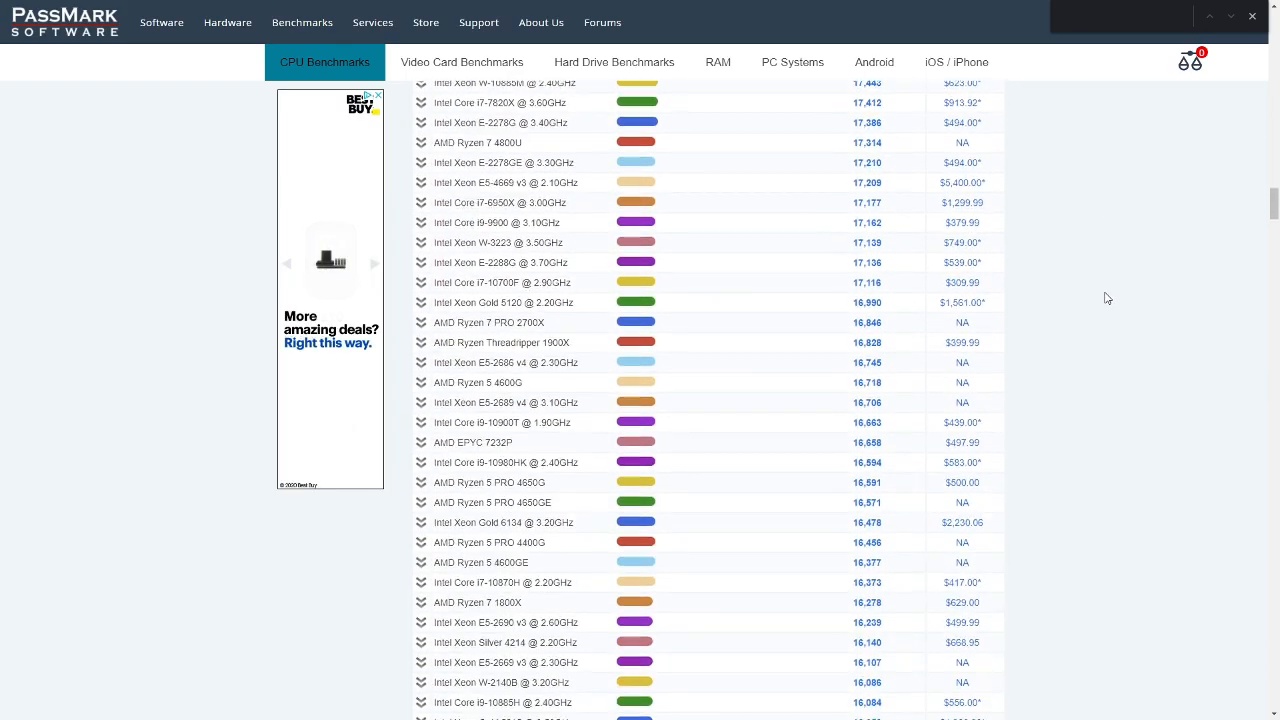
scroll("down", 3)
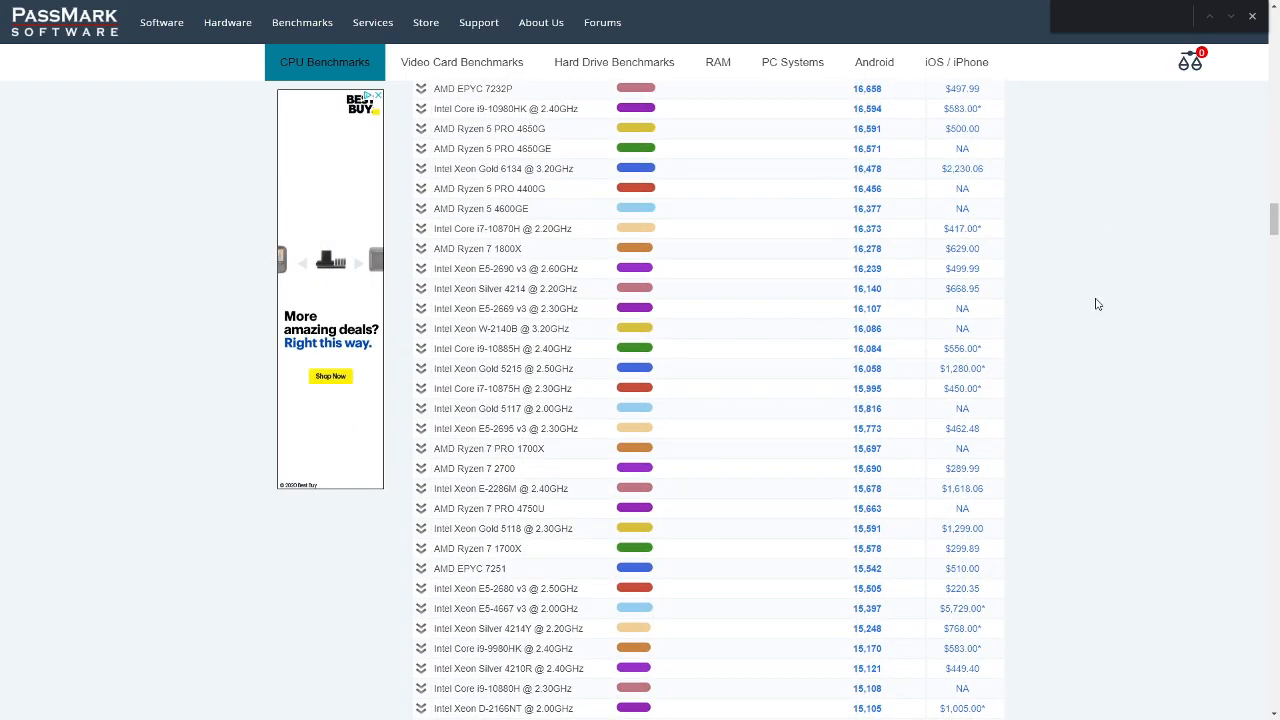
scroll("down", 3)
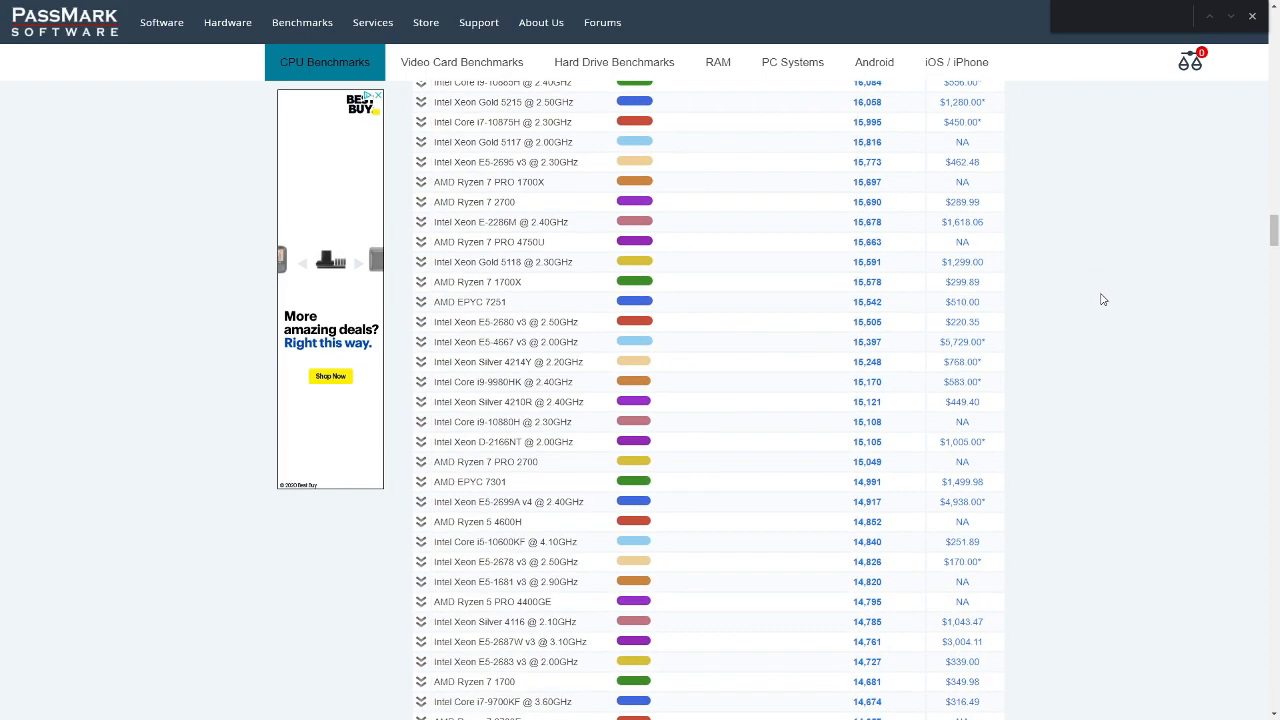
mouse_move(896, 390)
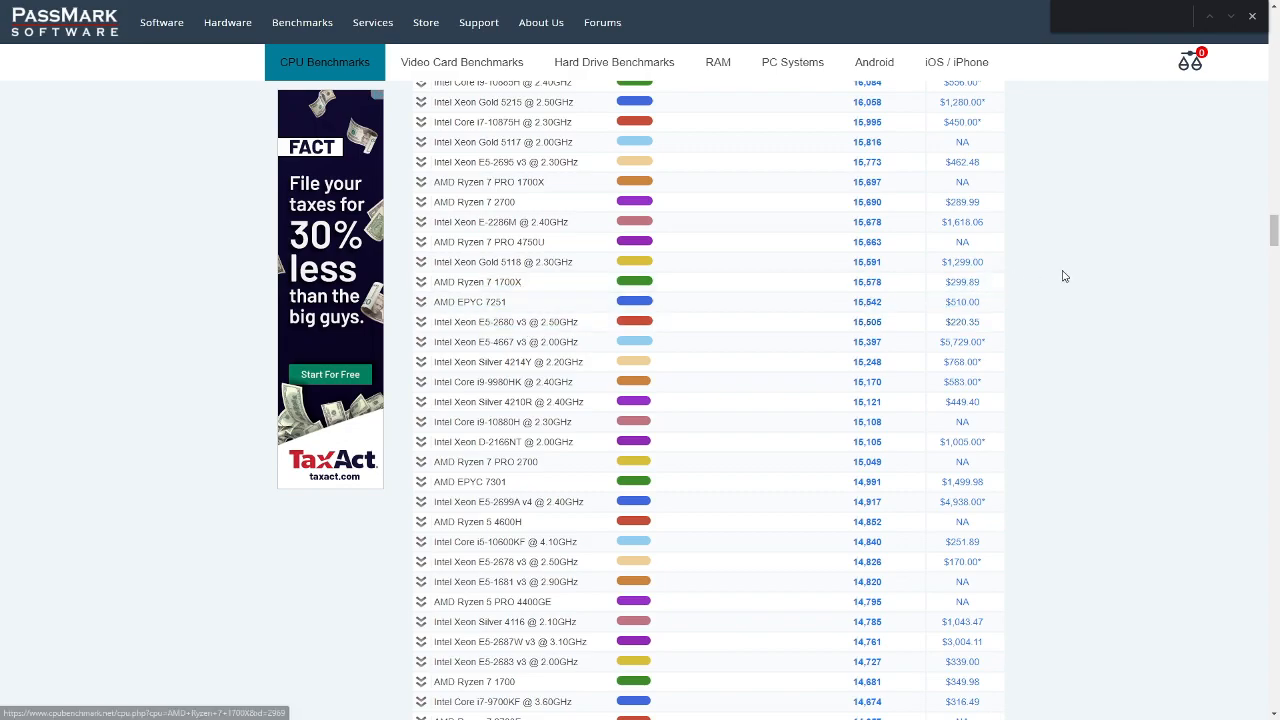
mouse_move(1090, 276)
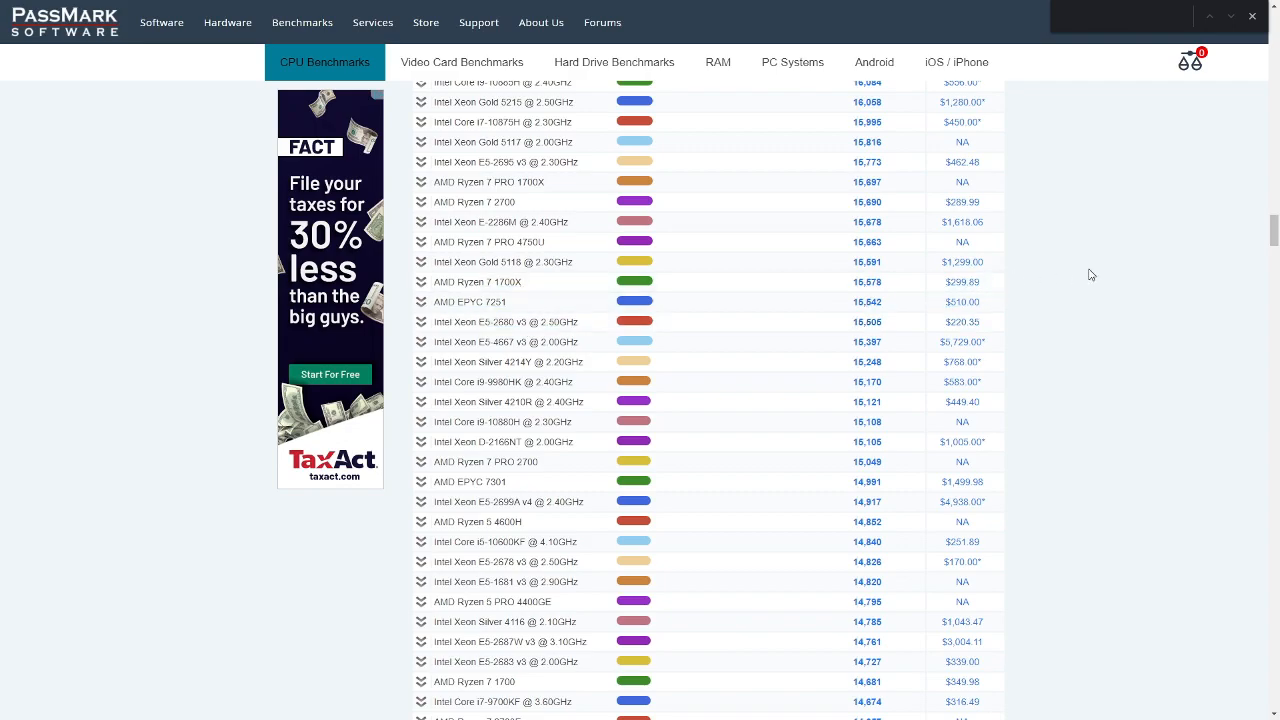
Scroll to the very bottom of the chart, where the last entry scores 6,138
scroll("down", 3)
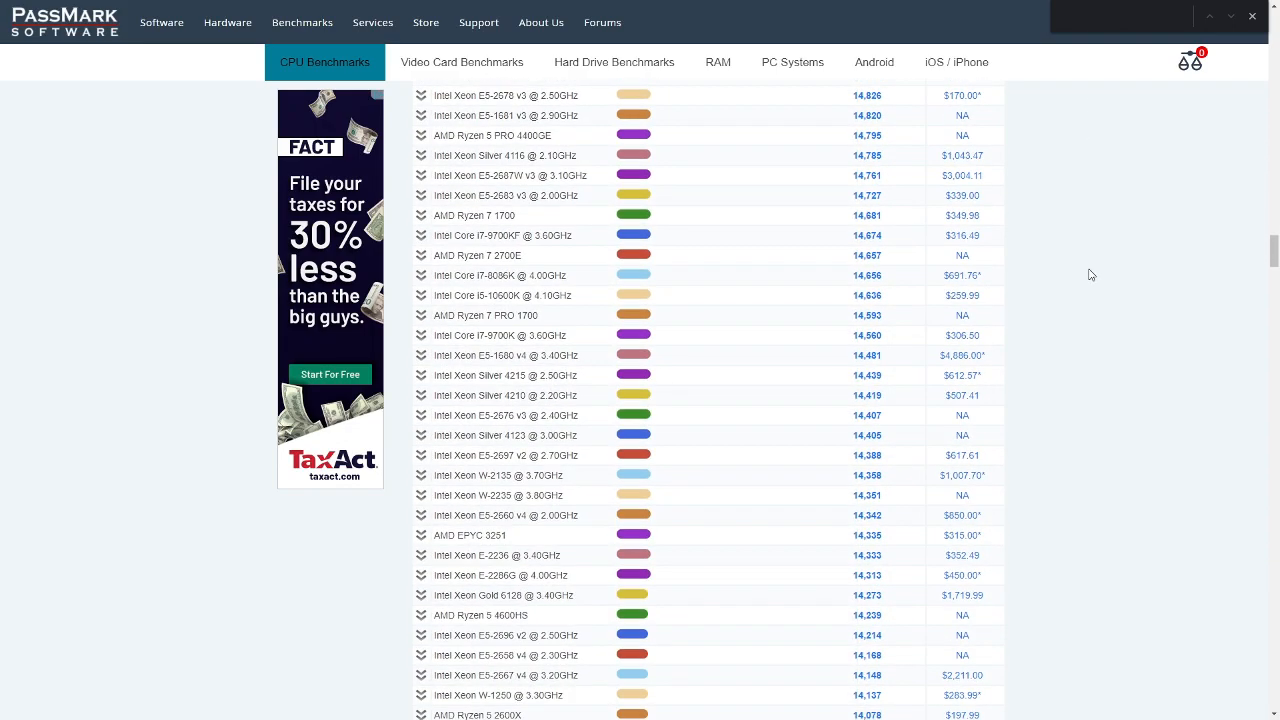
scroll("down", 3)
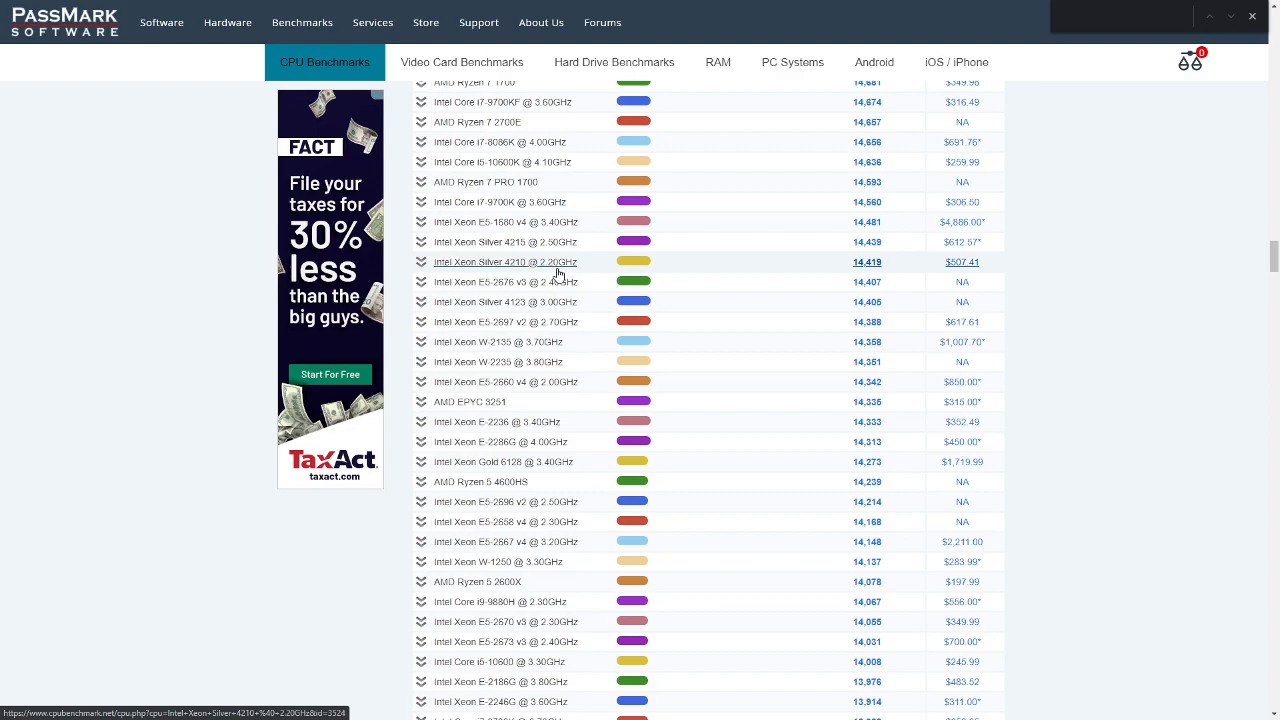
scroll("down", 3)
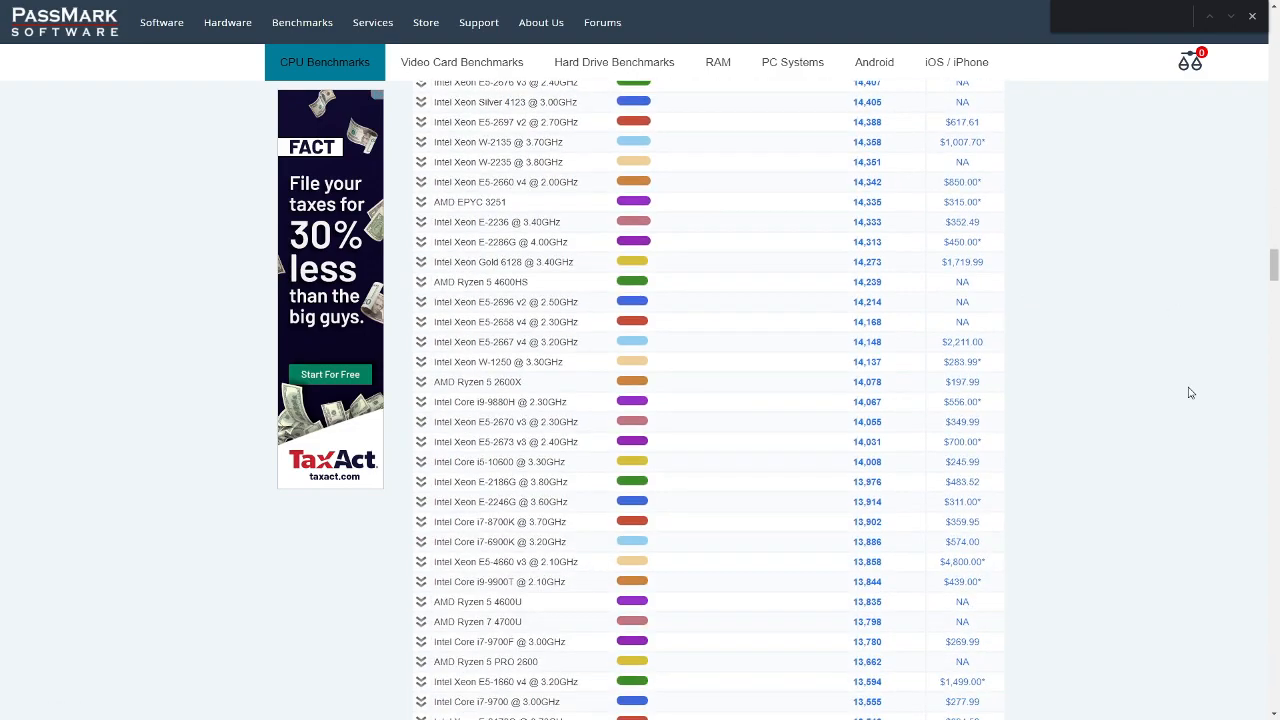
scroll("down", 3)
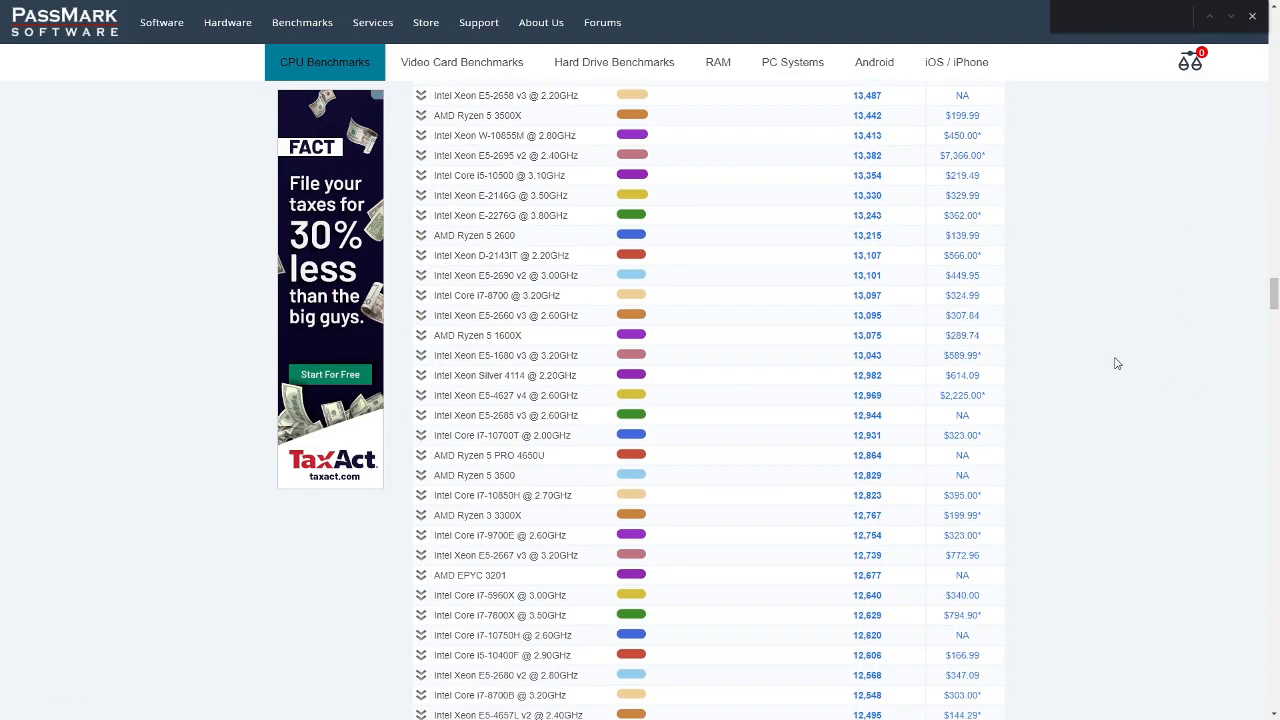
scroll("down", 3)
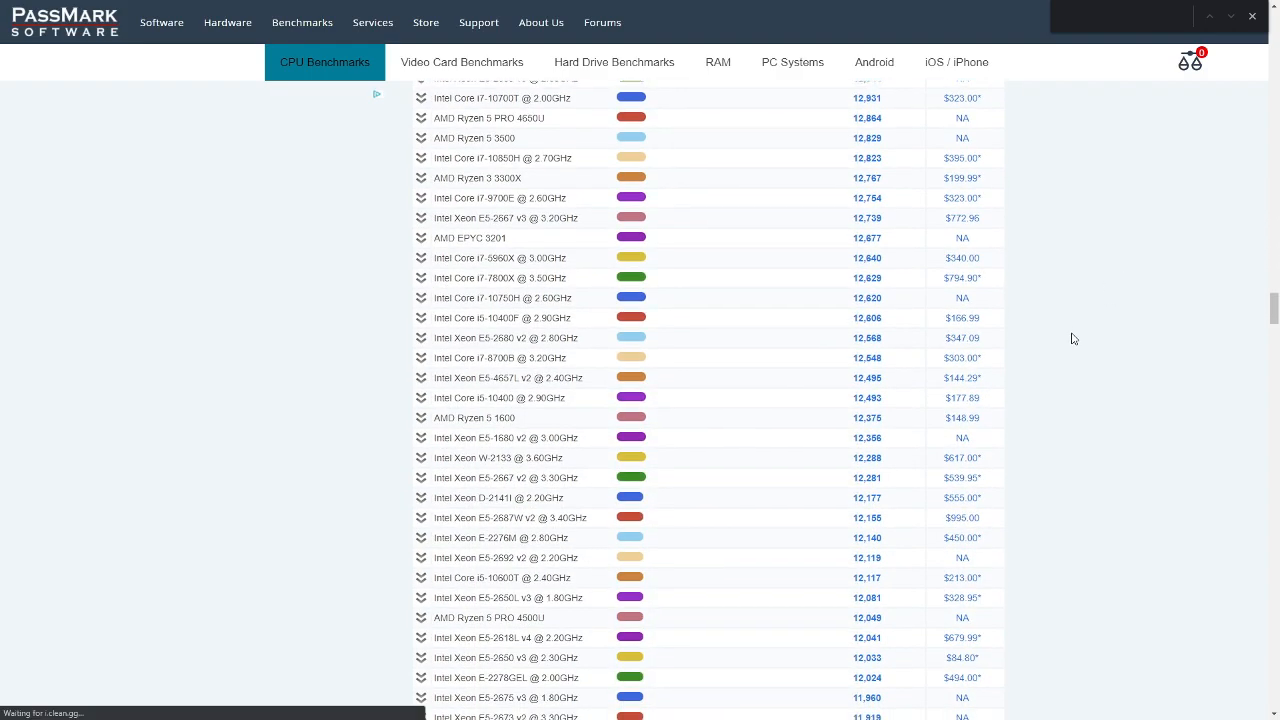
scroll("down", 3)
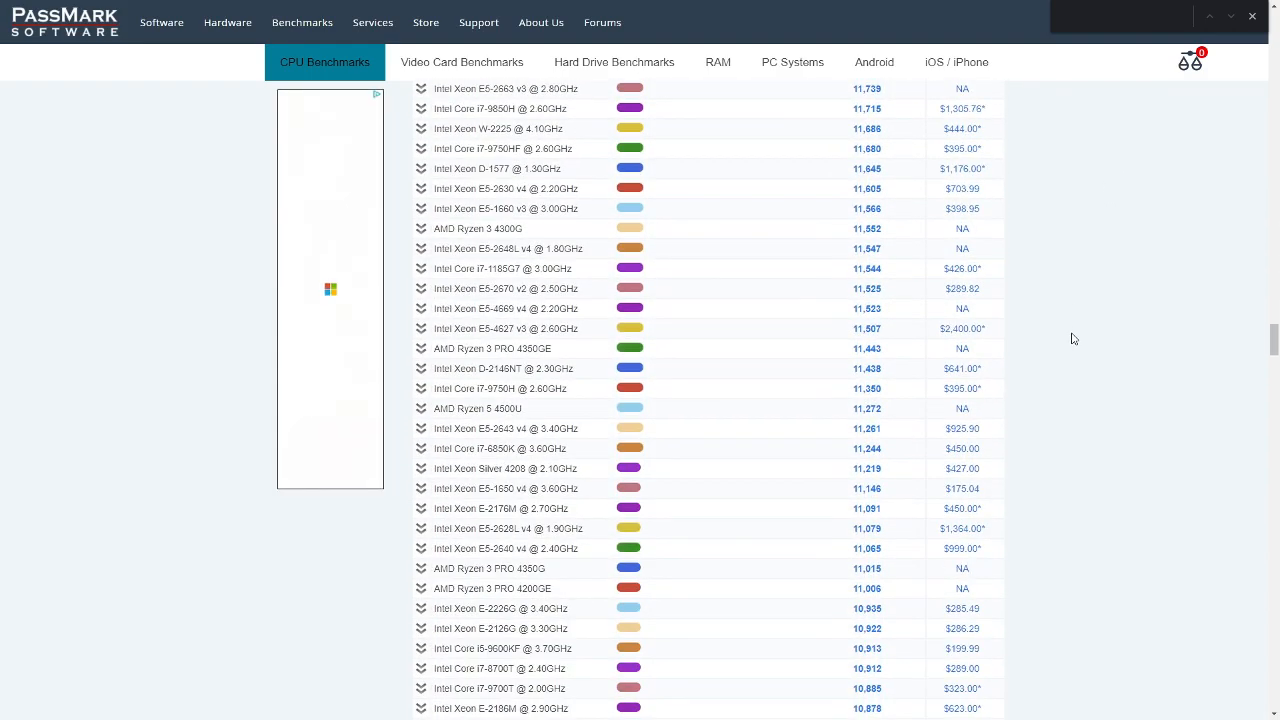
scroll("down", 3)
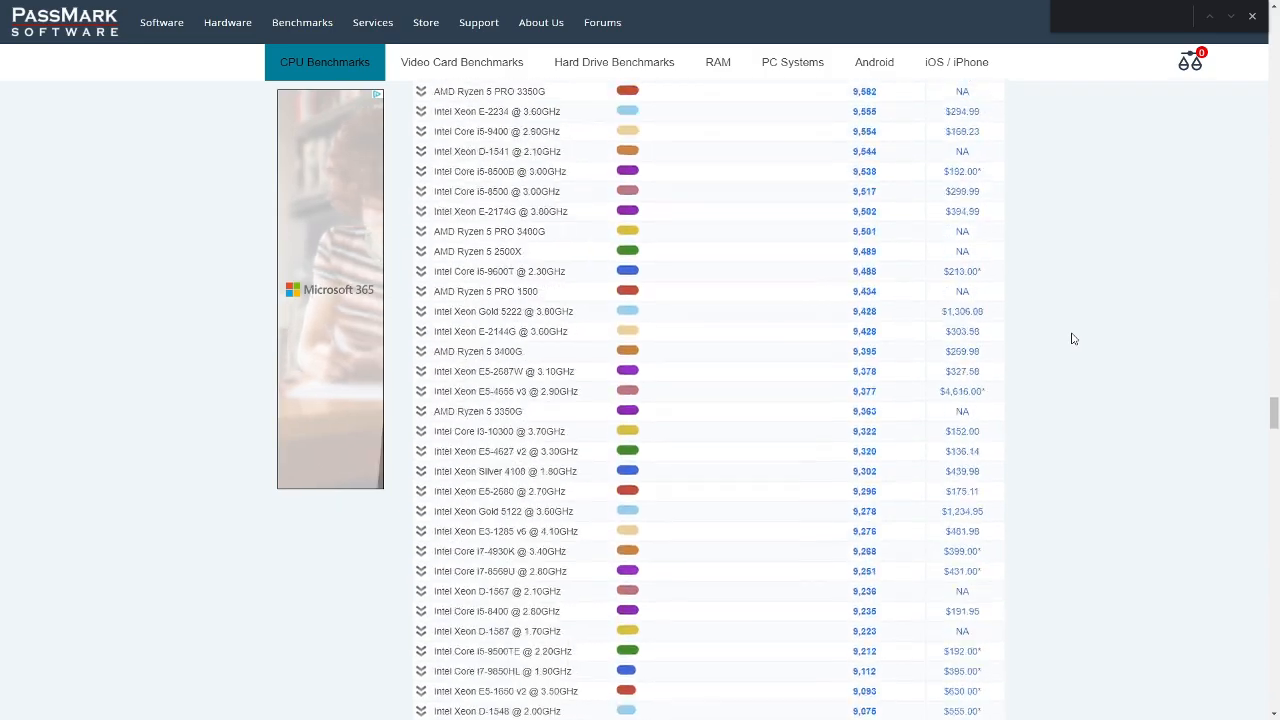
scroll("down", 3)
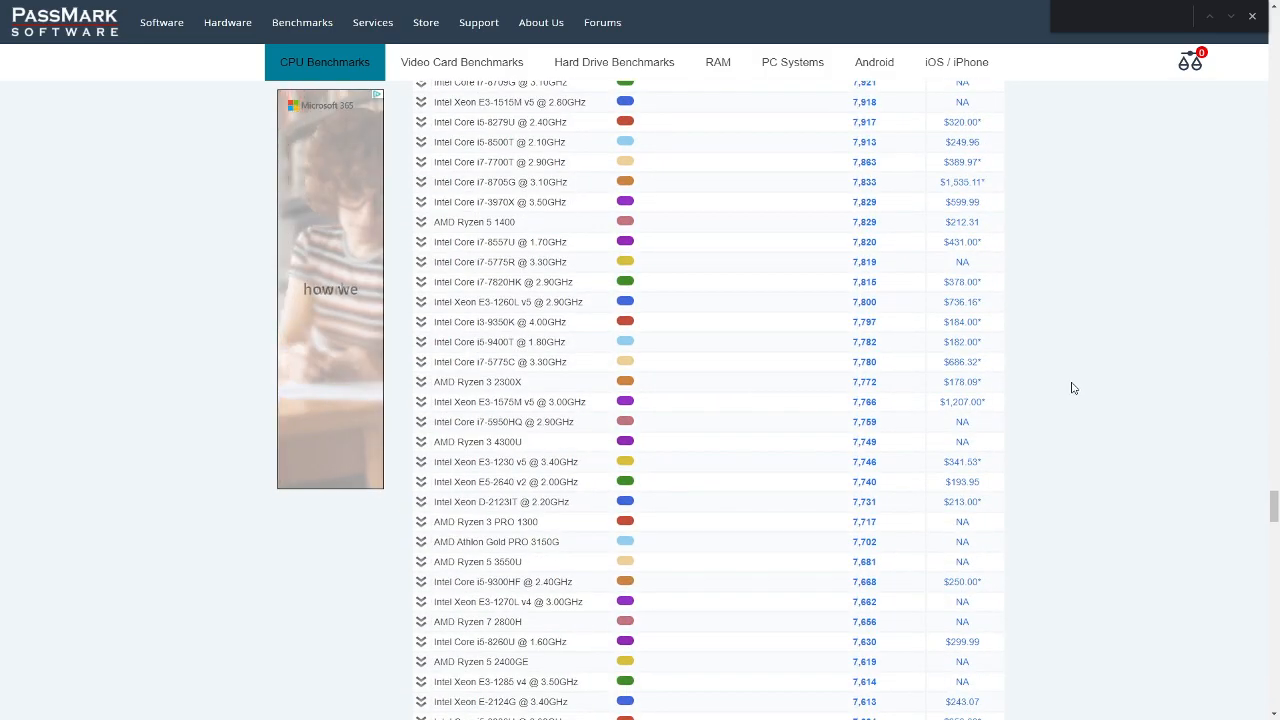
scroll("down", 3)
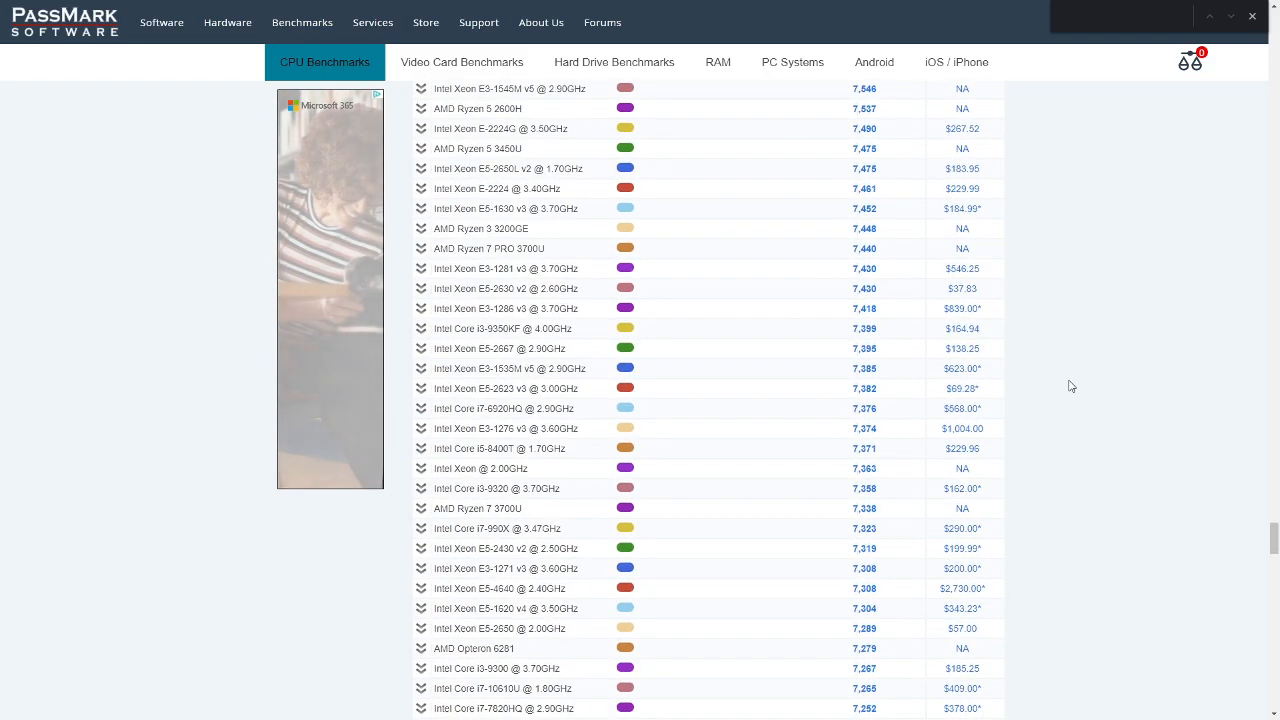
scroll("down", 3)
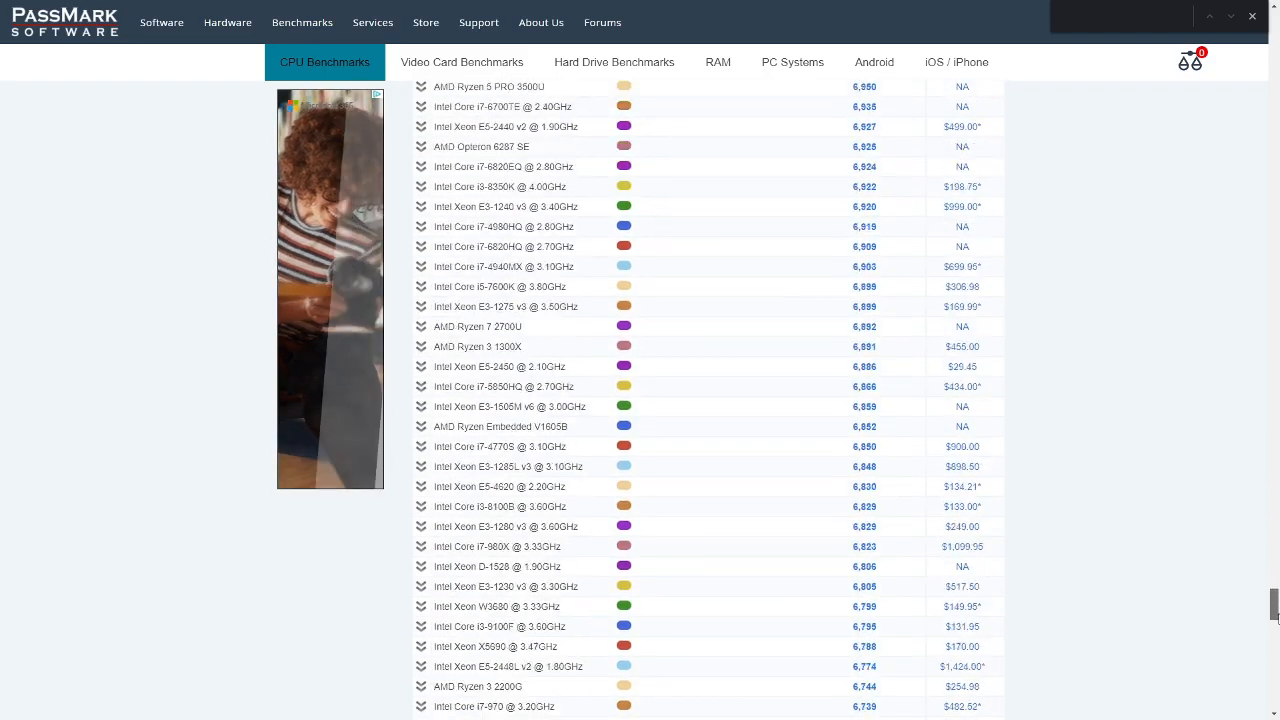
scroll("down", 3)
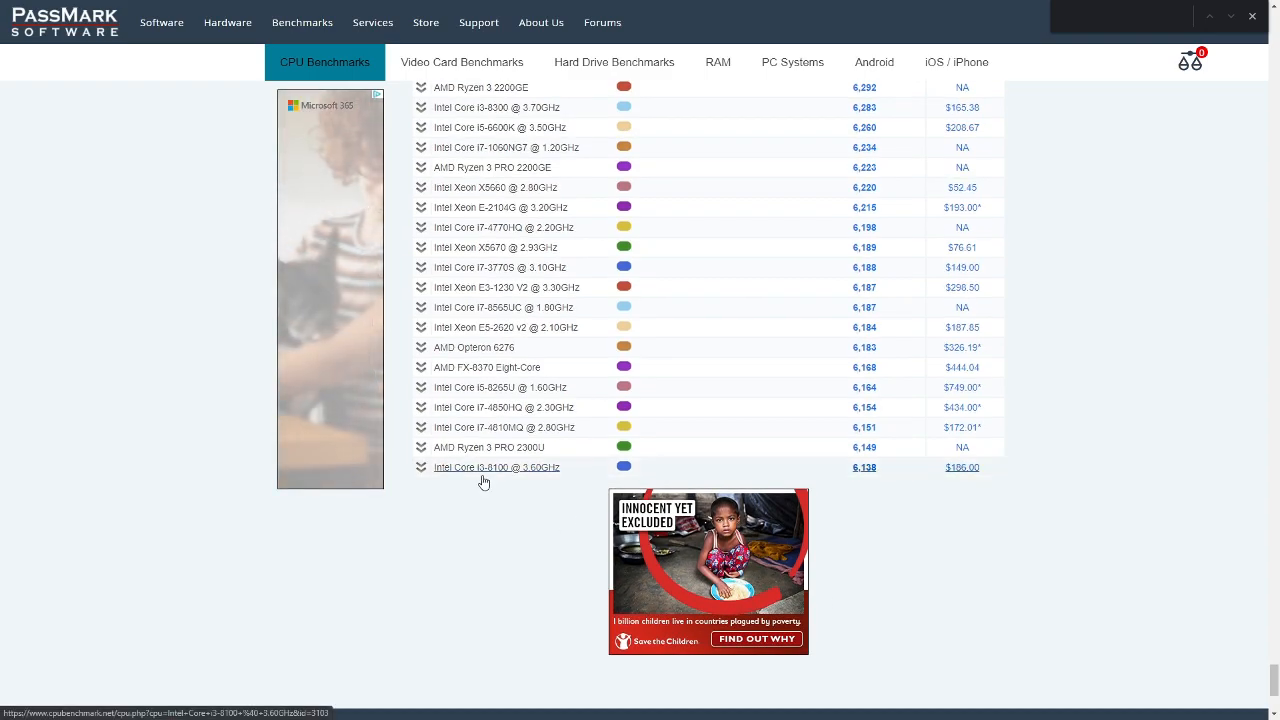
mouse_move(504, 482)
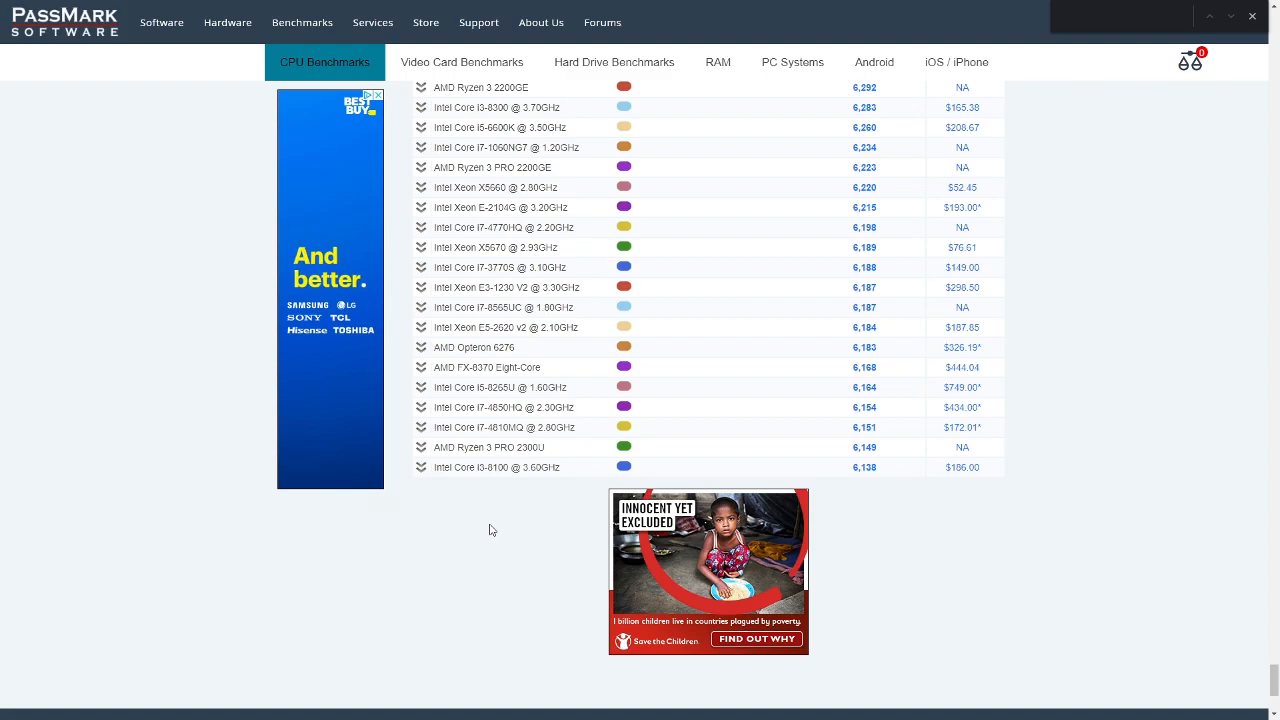
mouse_move(504, 532)
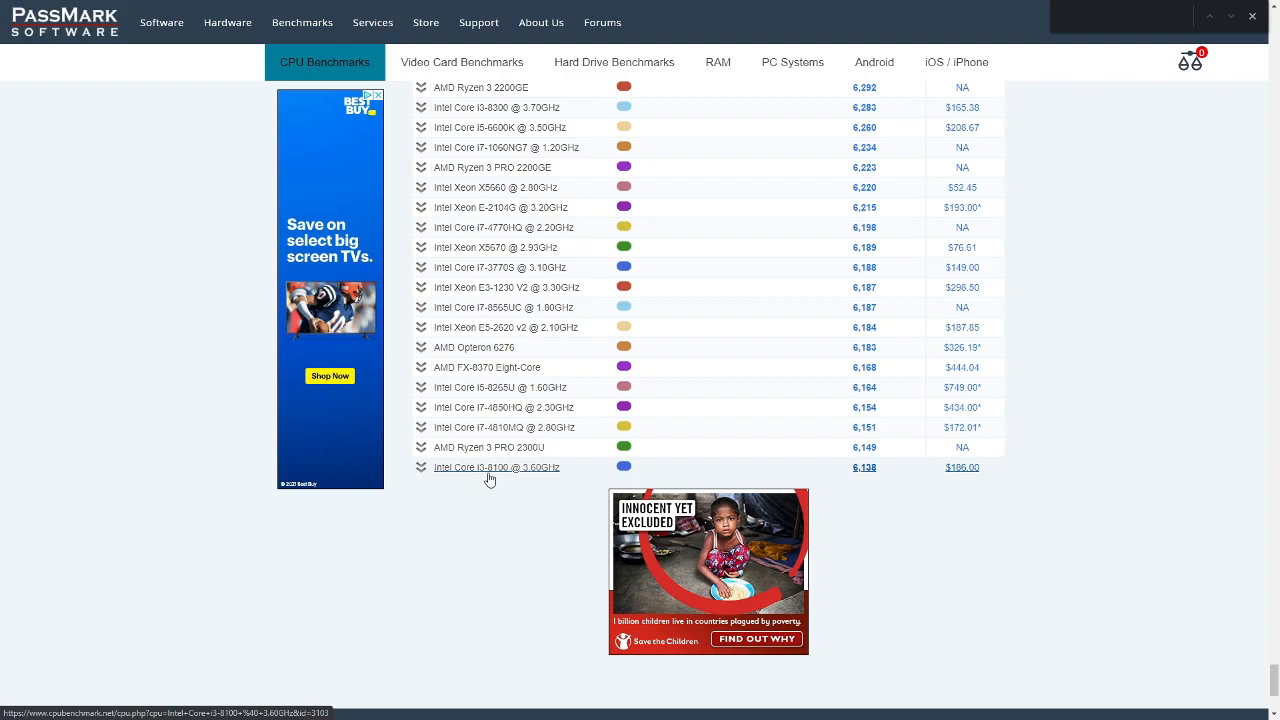
Scroll the chart back to the rows scoring about 6,330–6,550
scroll("up", 3)
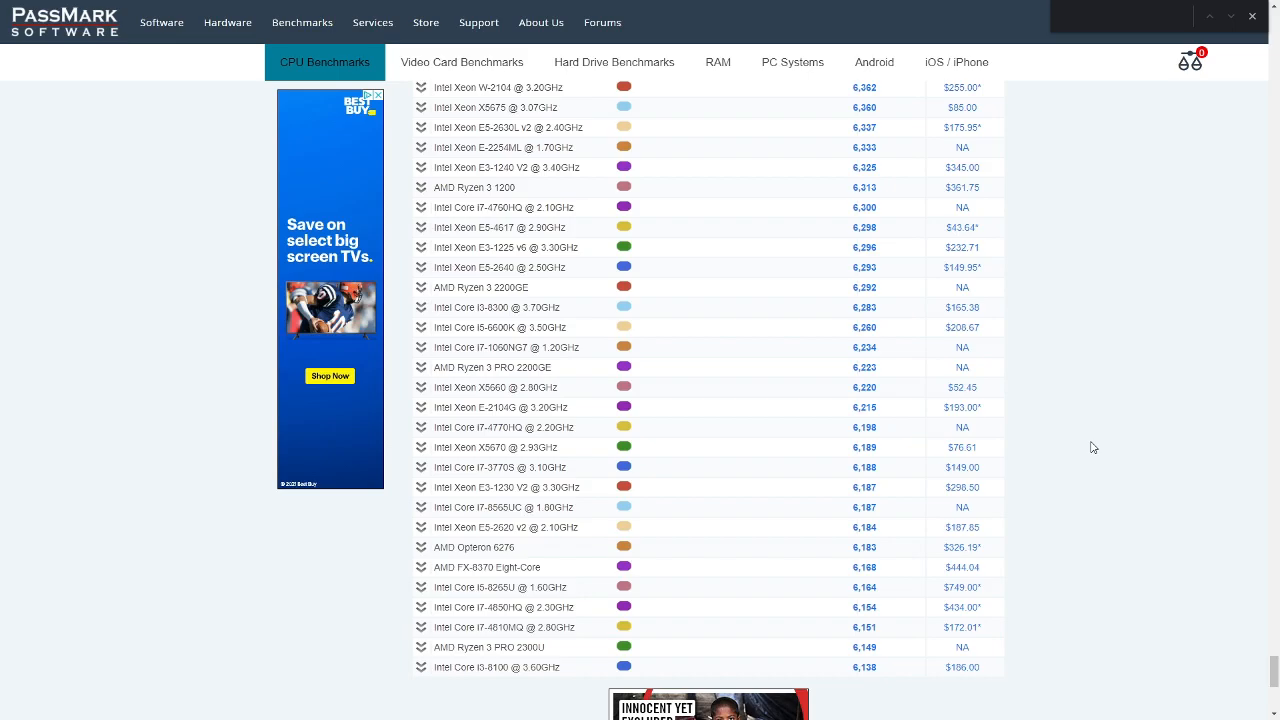
scroll("down", 3)
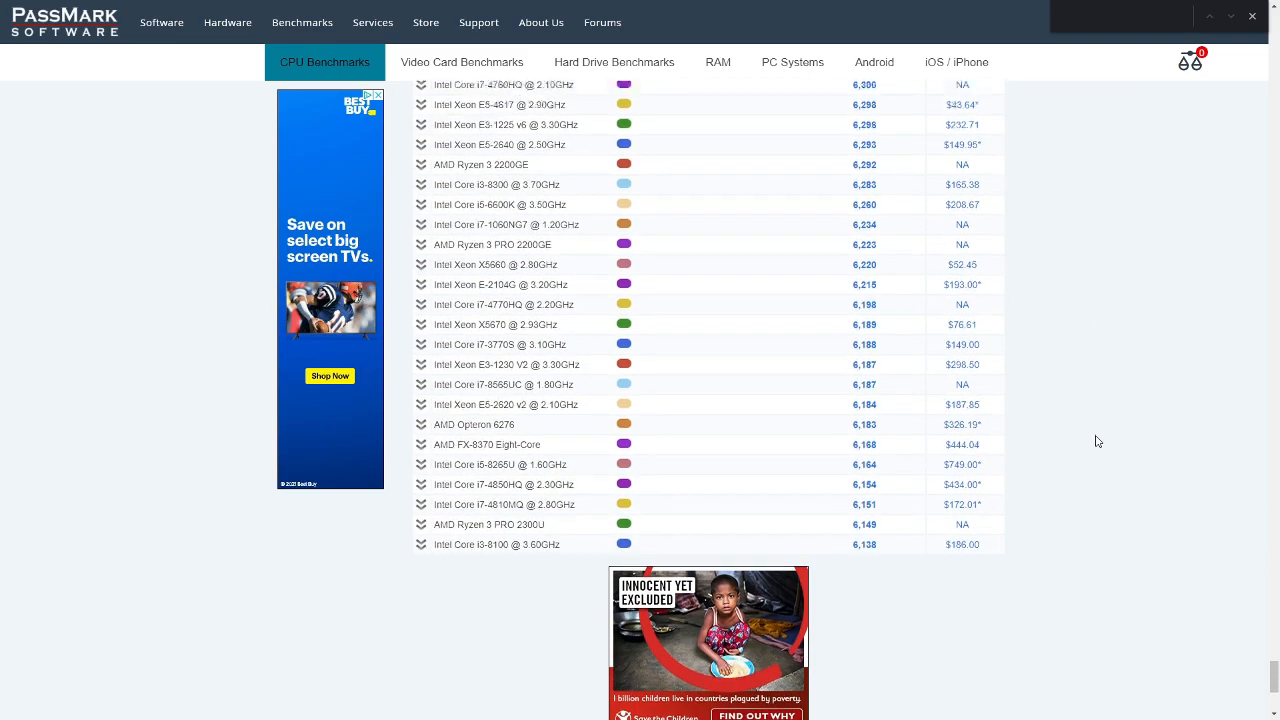
scroll("up", 3)
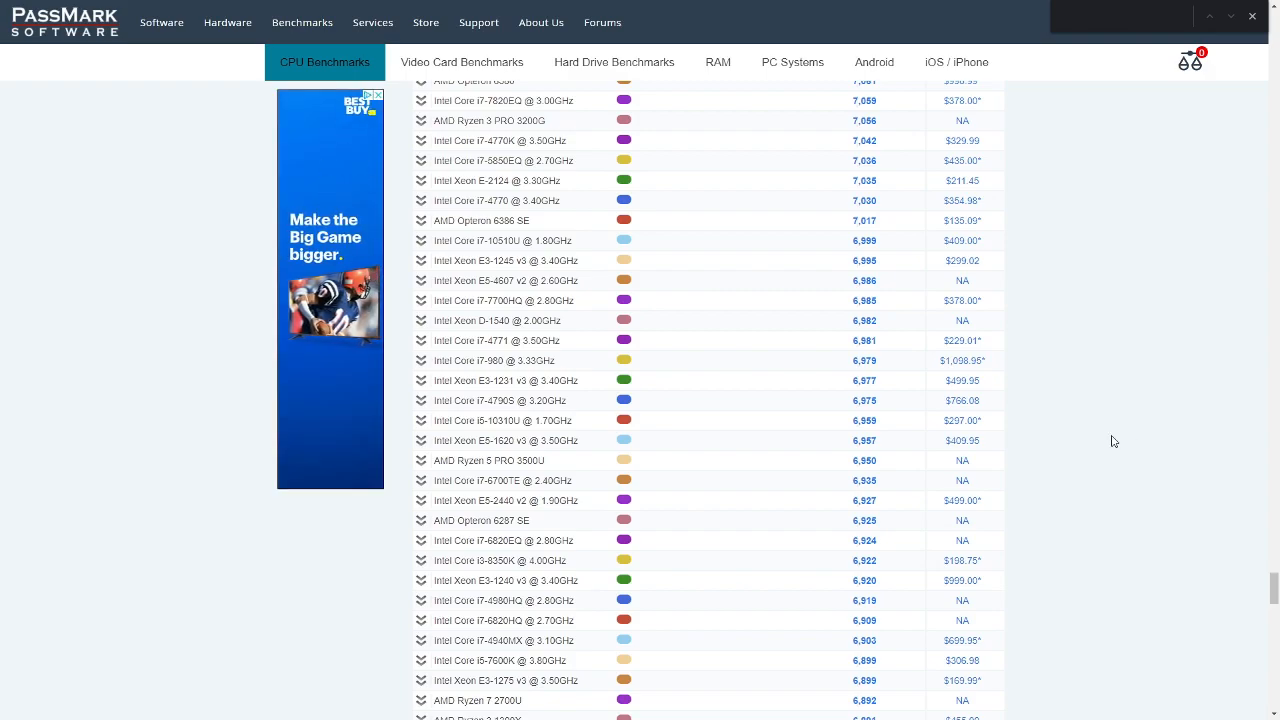
scroll("down", 3)
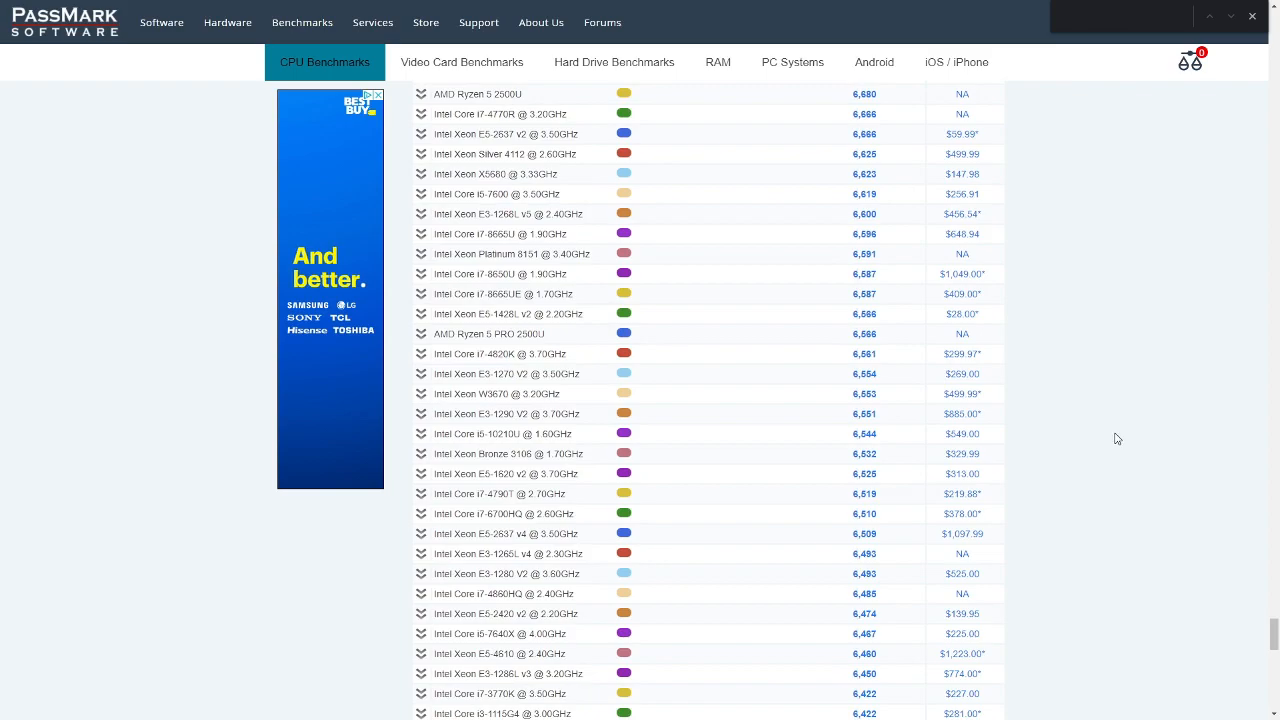
scroll("down", 3)
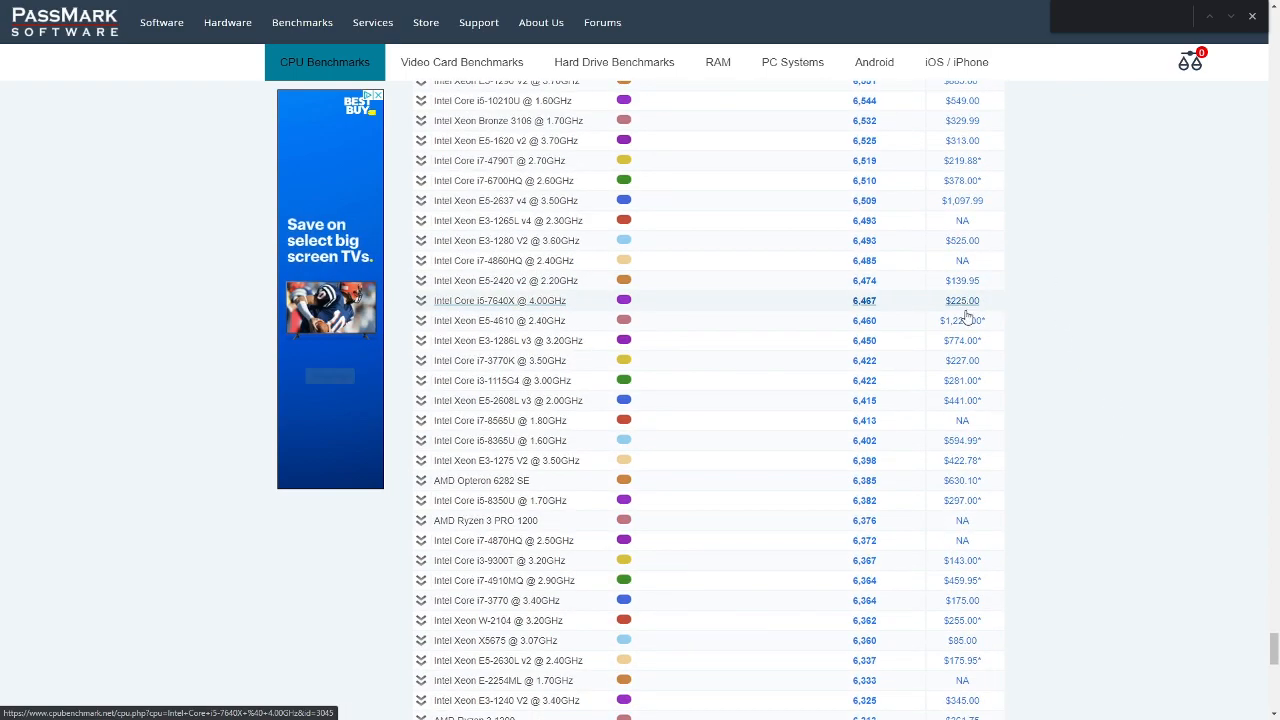
scroll("down", 3)
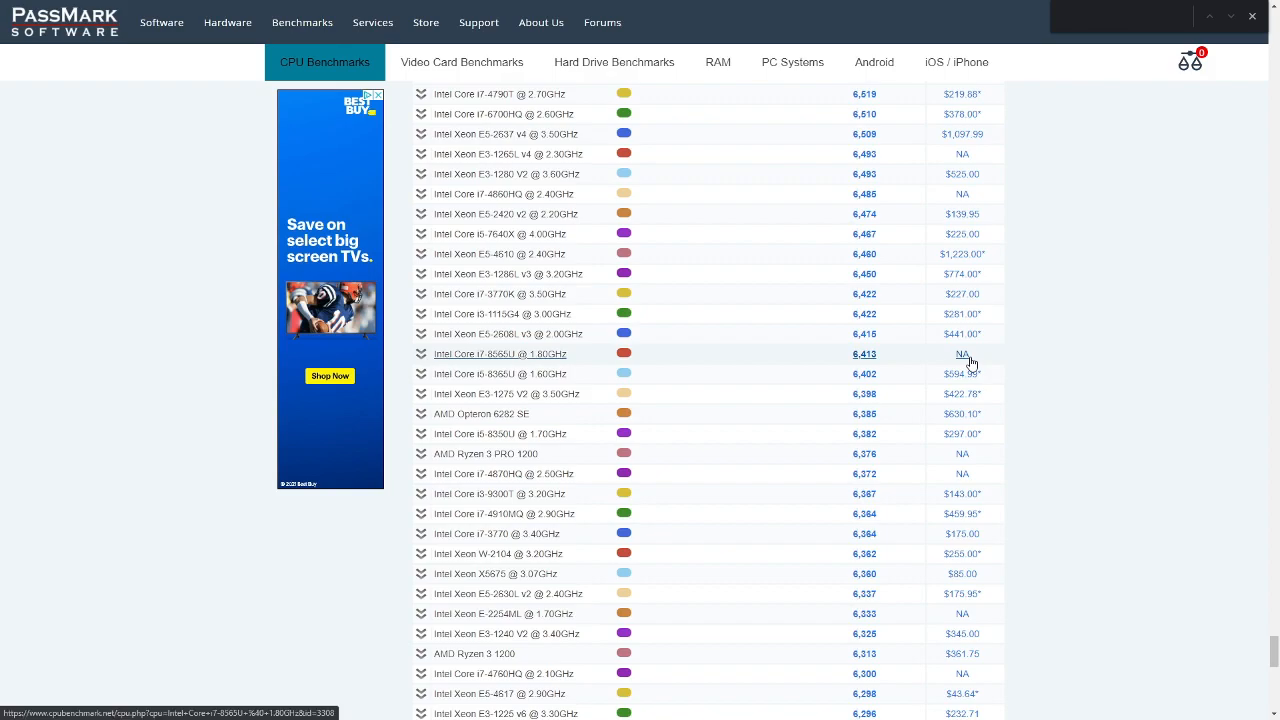
scroll("down", 3)
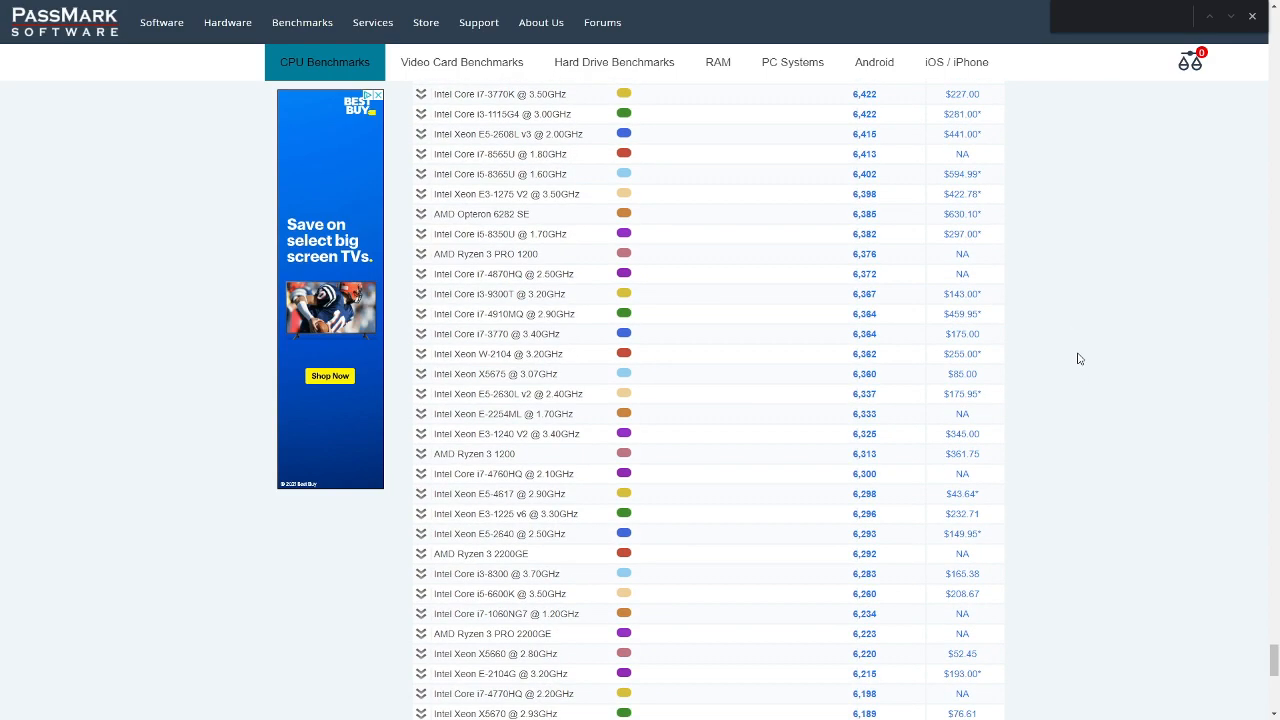
scroll("down", 3)
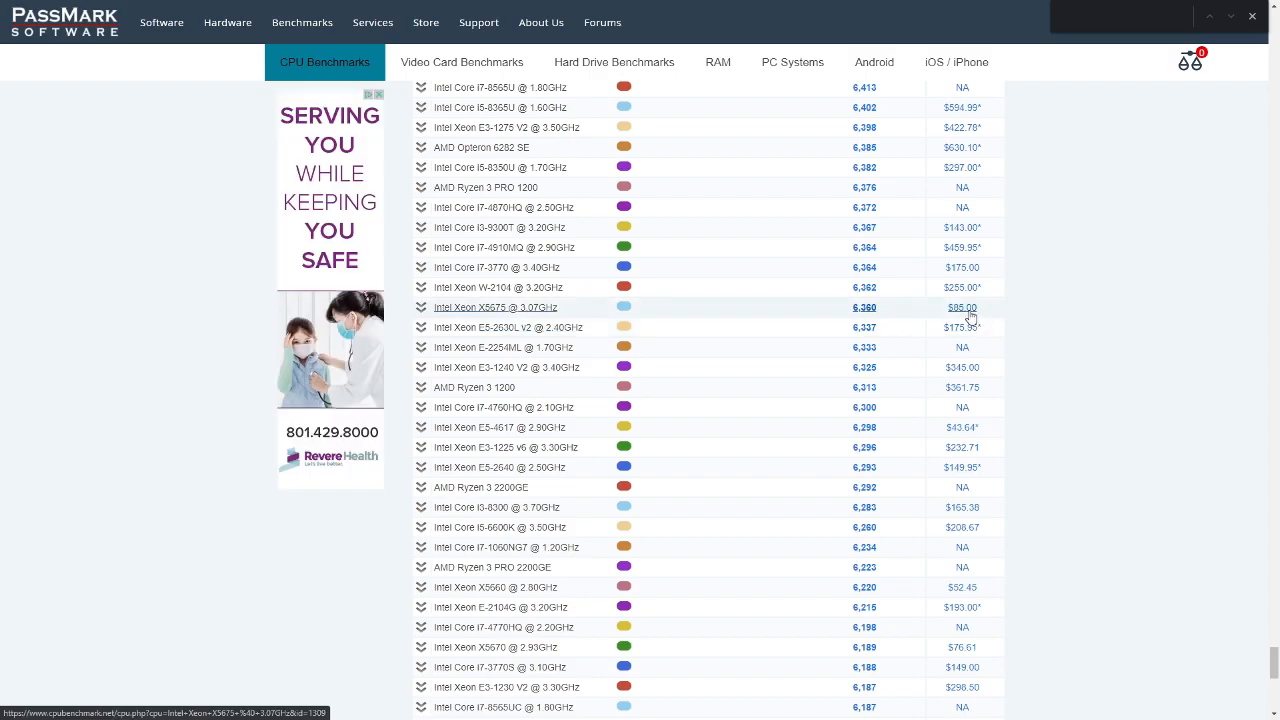
scroll("down", 3)
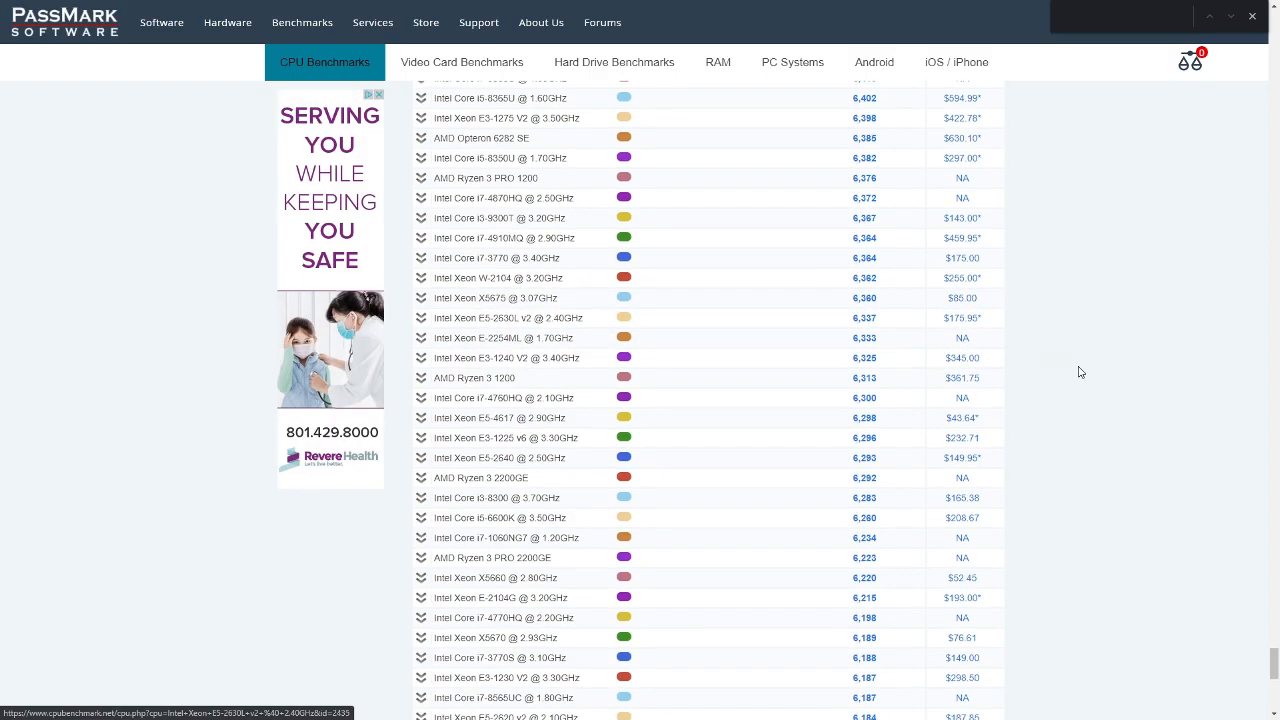
scroll("down", 3)
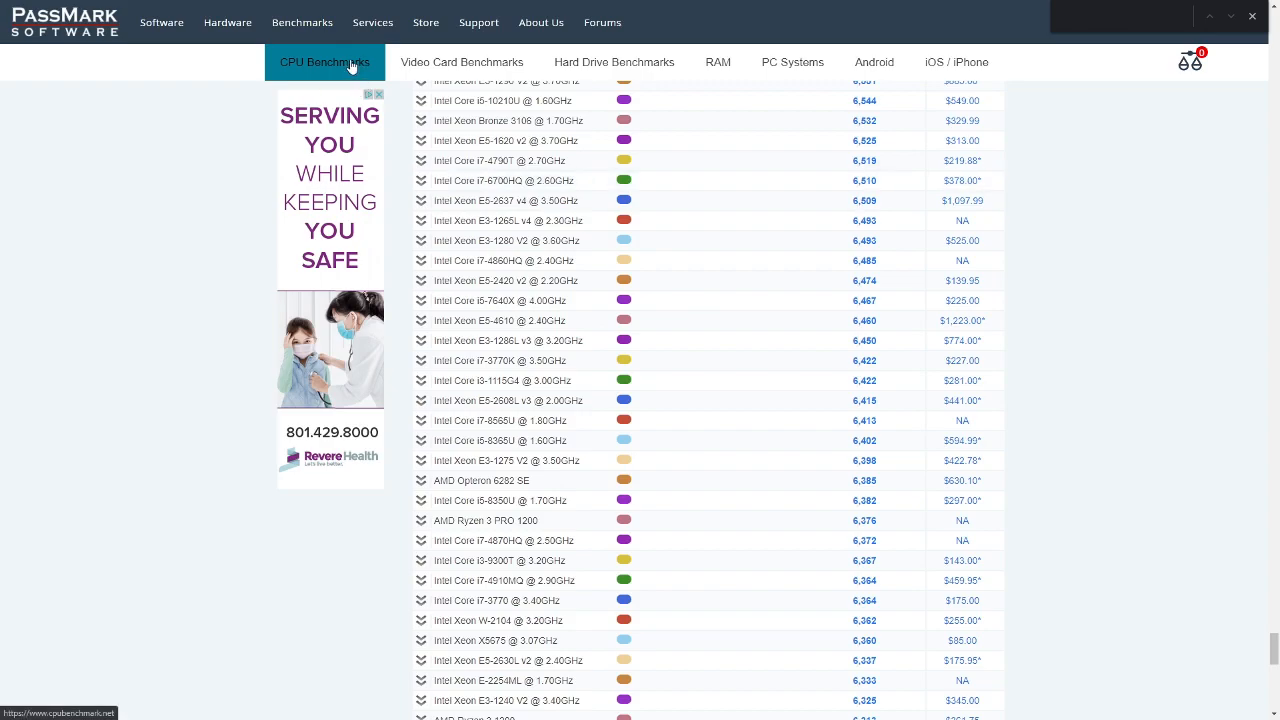
Switch to the Video Card Benchmarks site and scroll down its chart
left_click(460, 62)
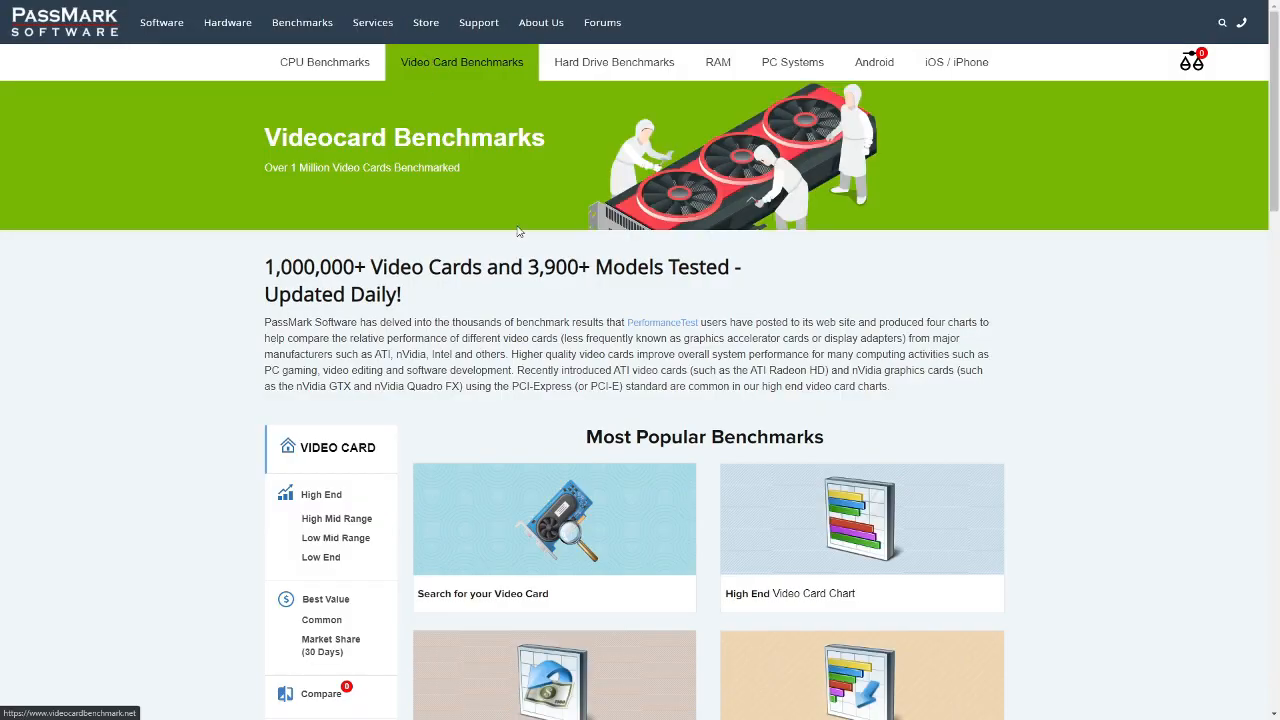
scroll("down", 3)
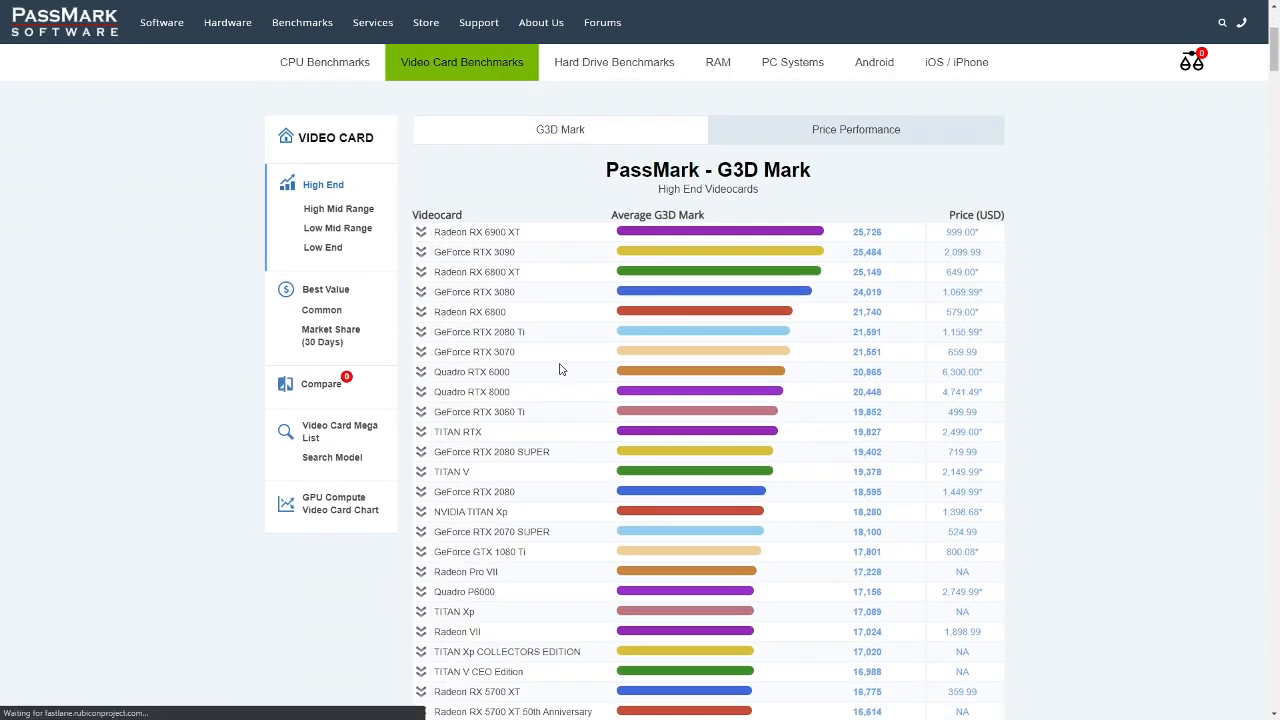
scroll("down", 3)
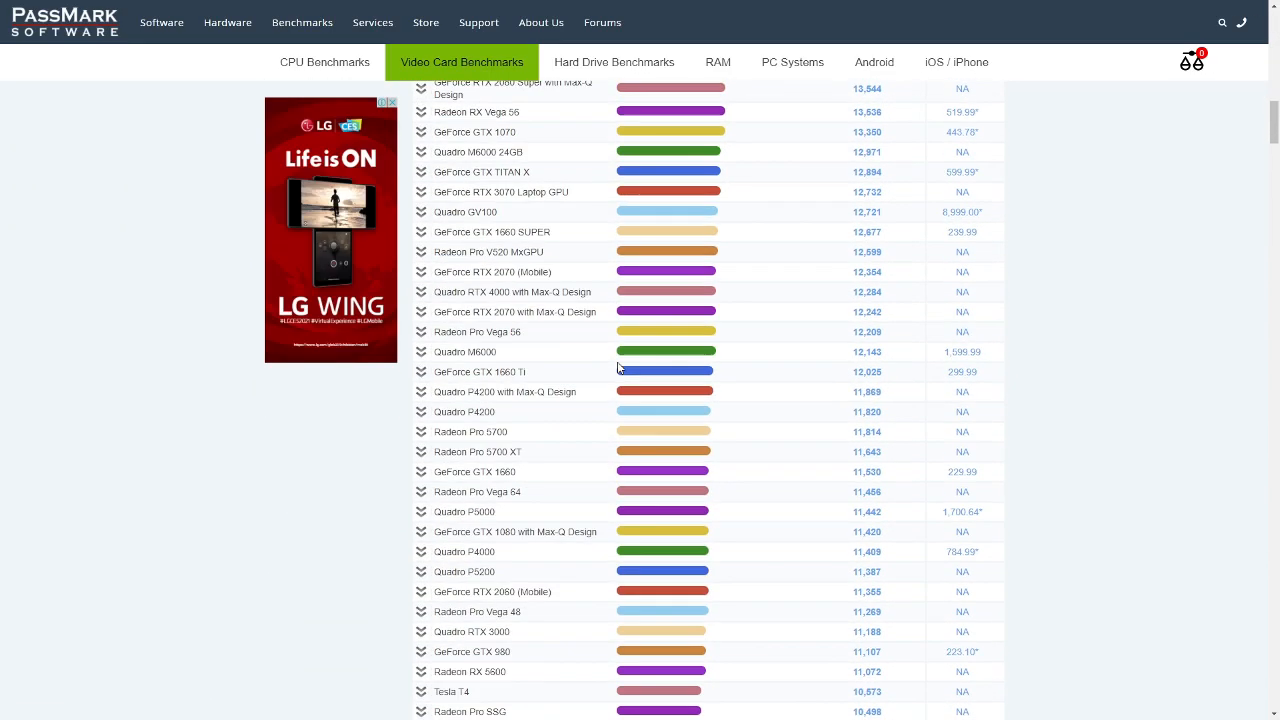
scroll("down", 3)
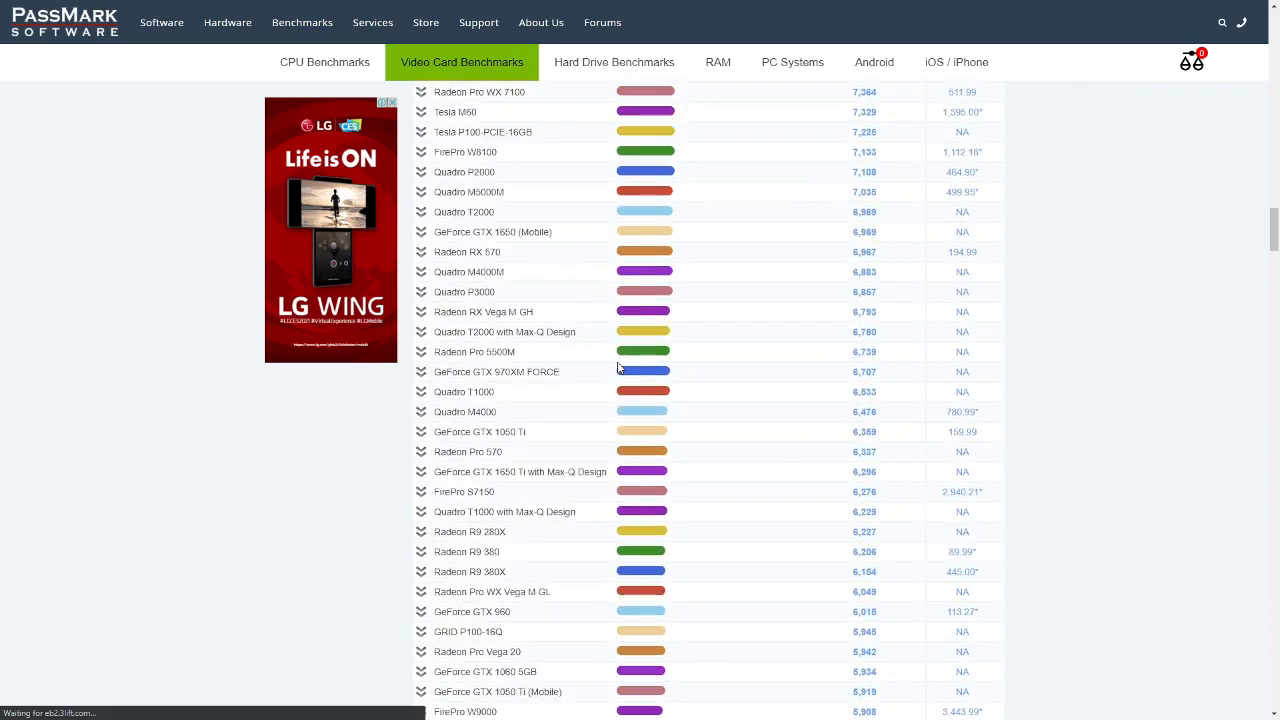
scroll("down", 3)
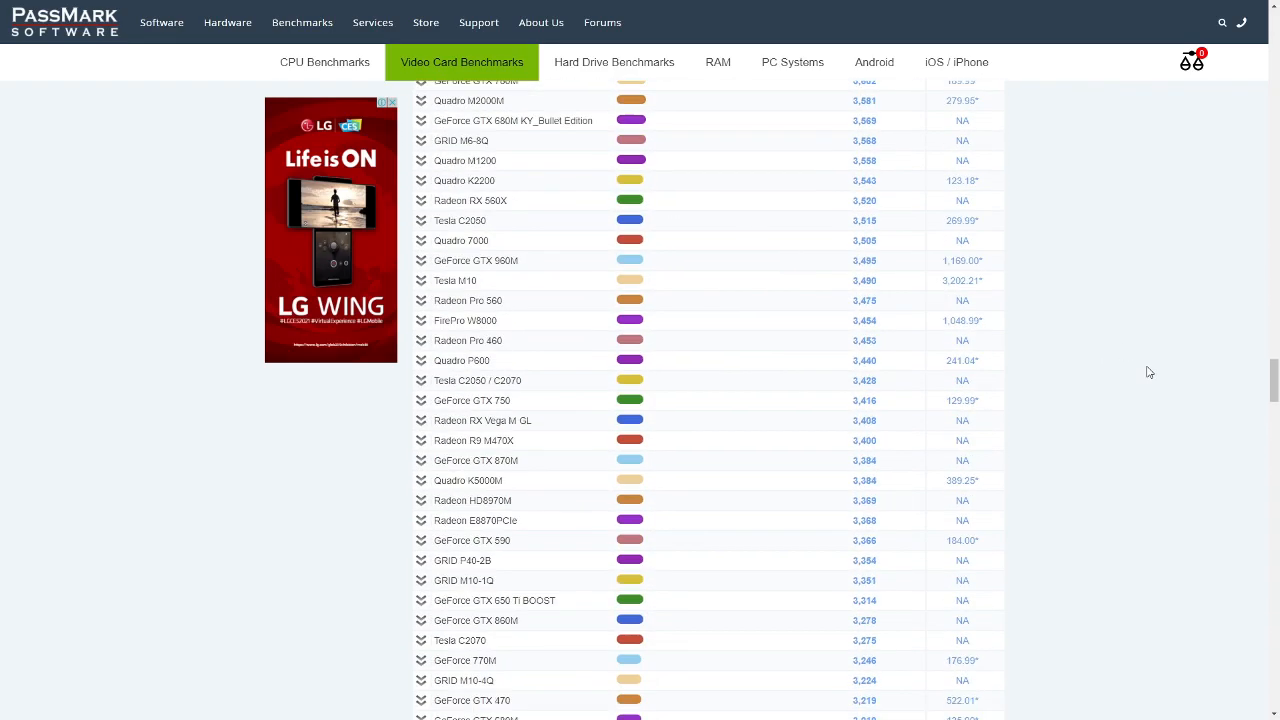
scroll("down", 3)
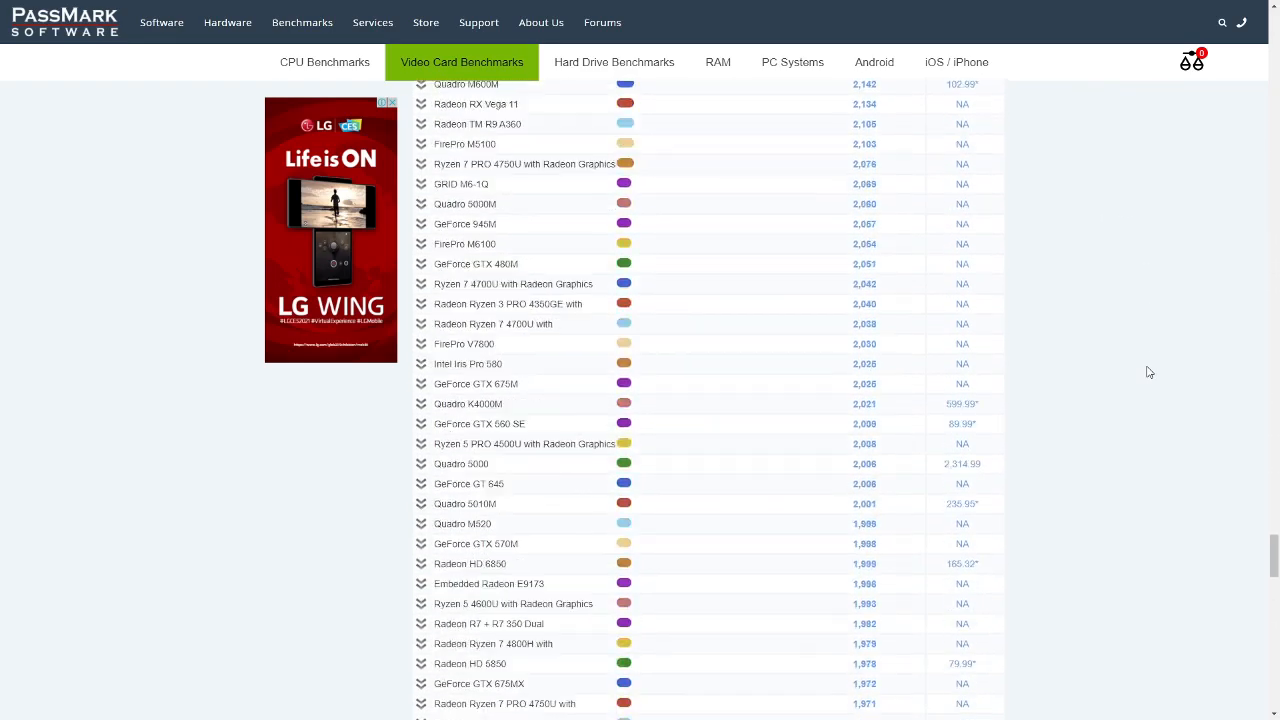
scroll("down", 3)
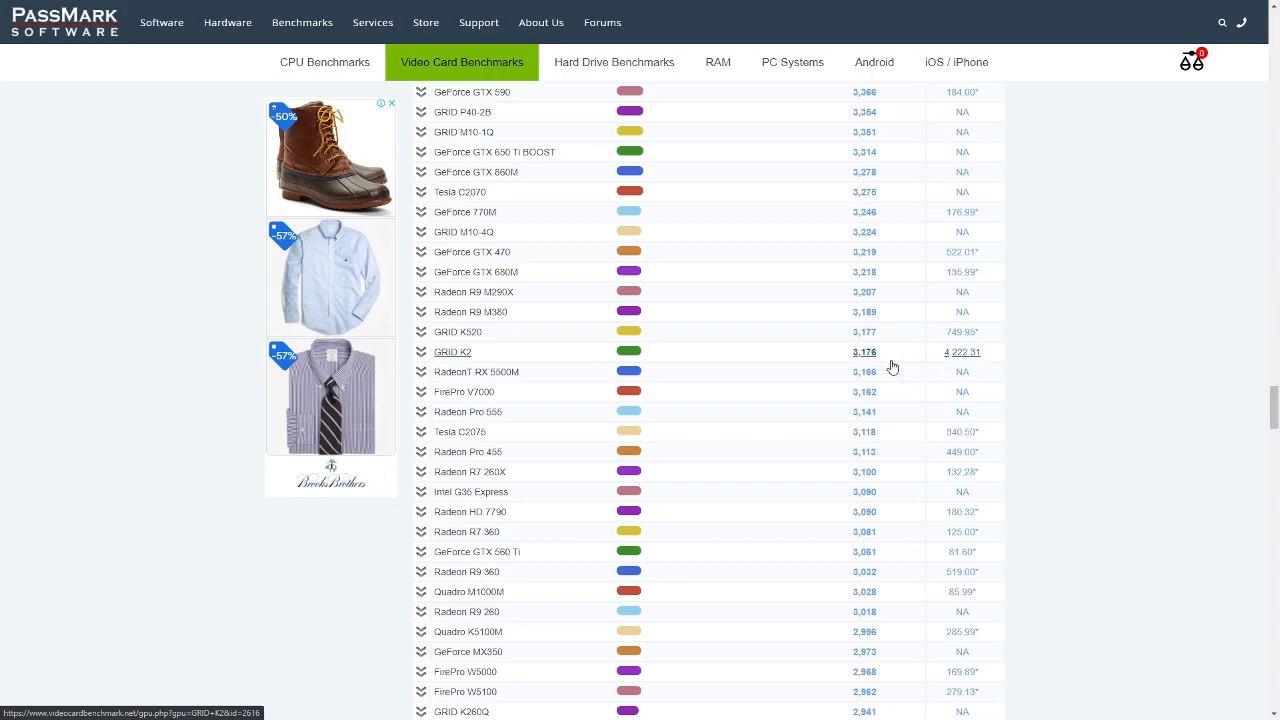
mouse_move(868, 362)
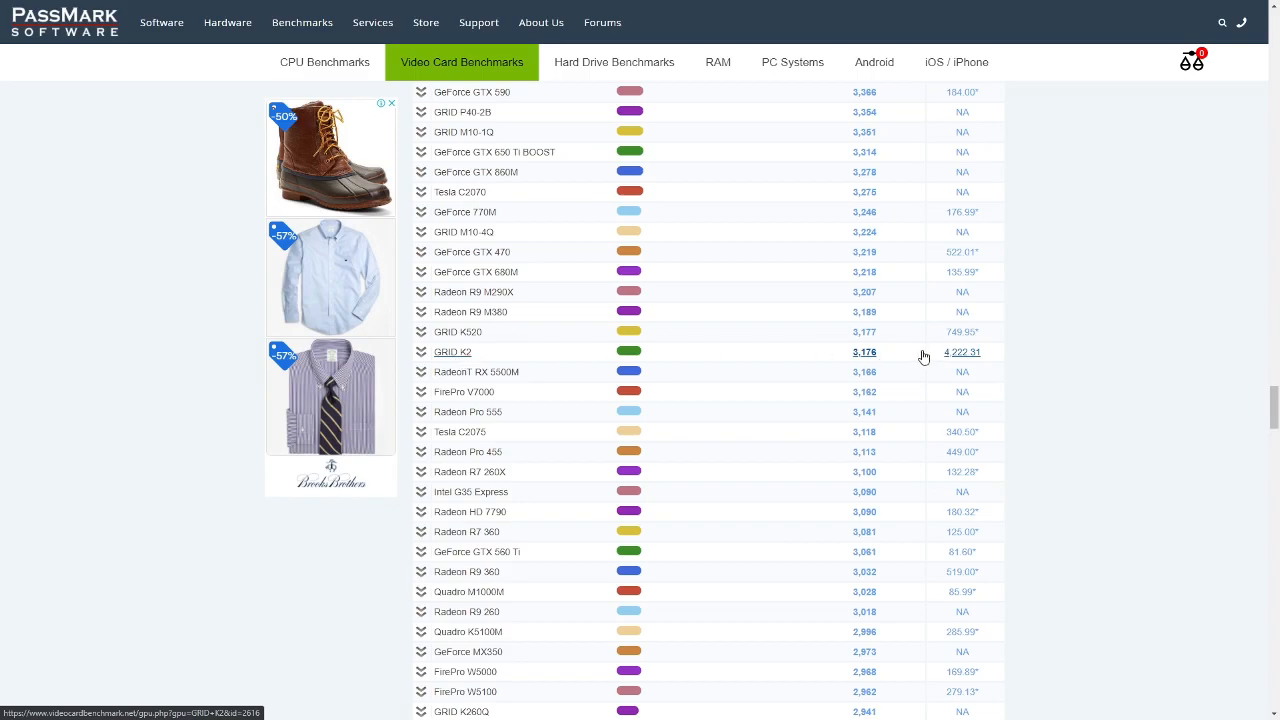
mouse_move(1100, 312)
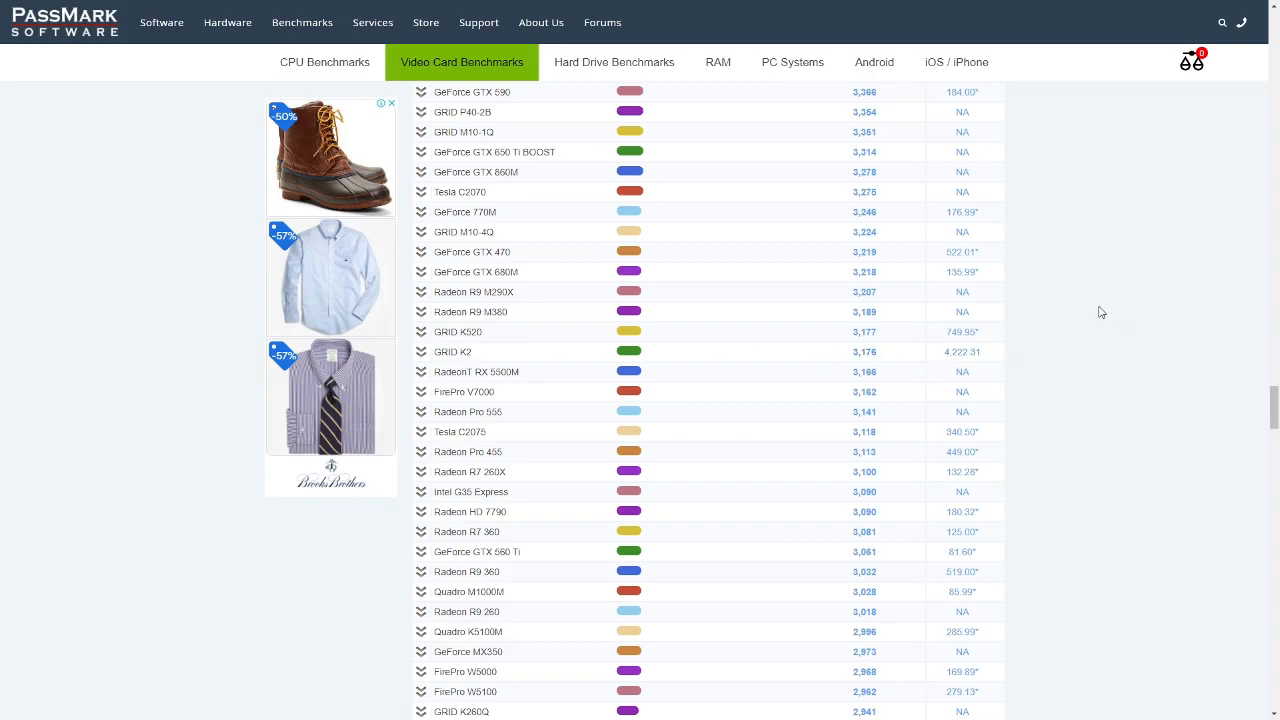
Scroll back up to video cards scoring roughly 6,900–8,300 G3D marks
scroll("up", 3)
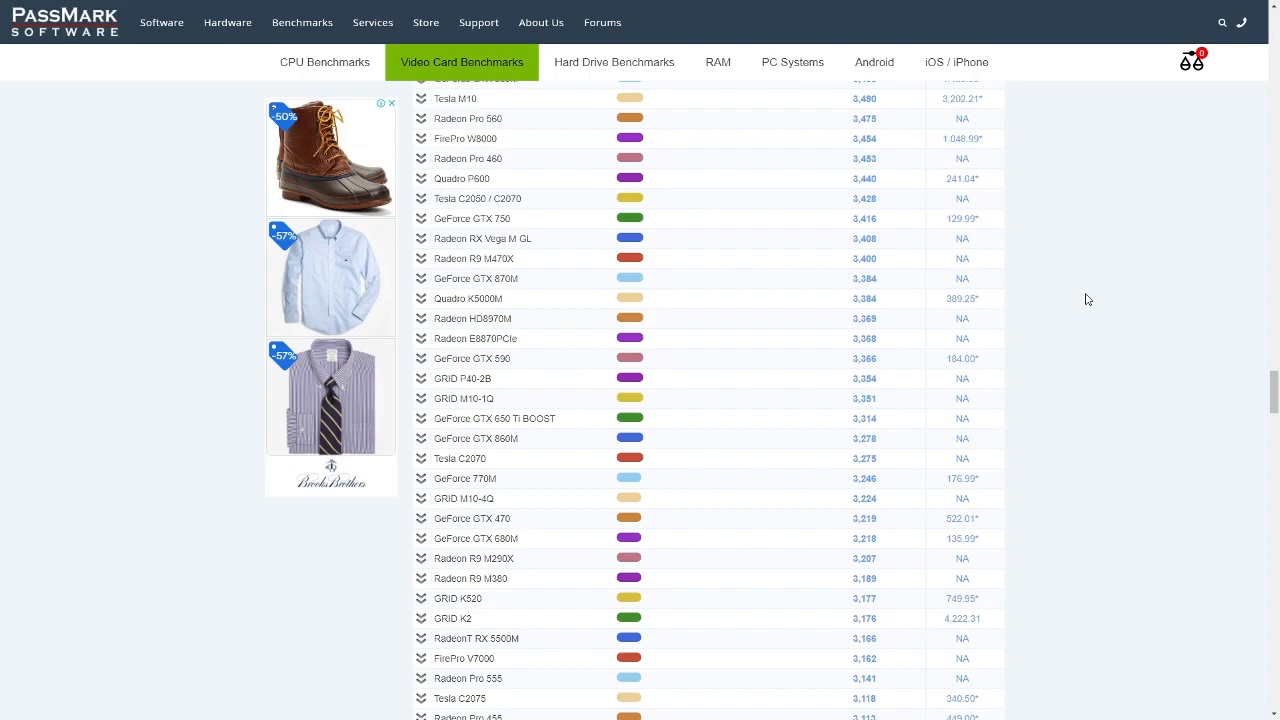
scroll("down", 3)
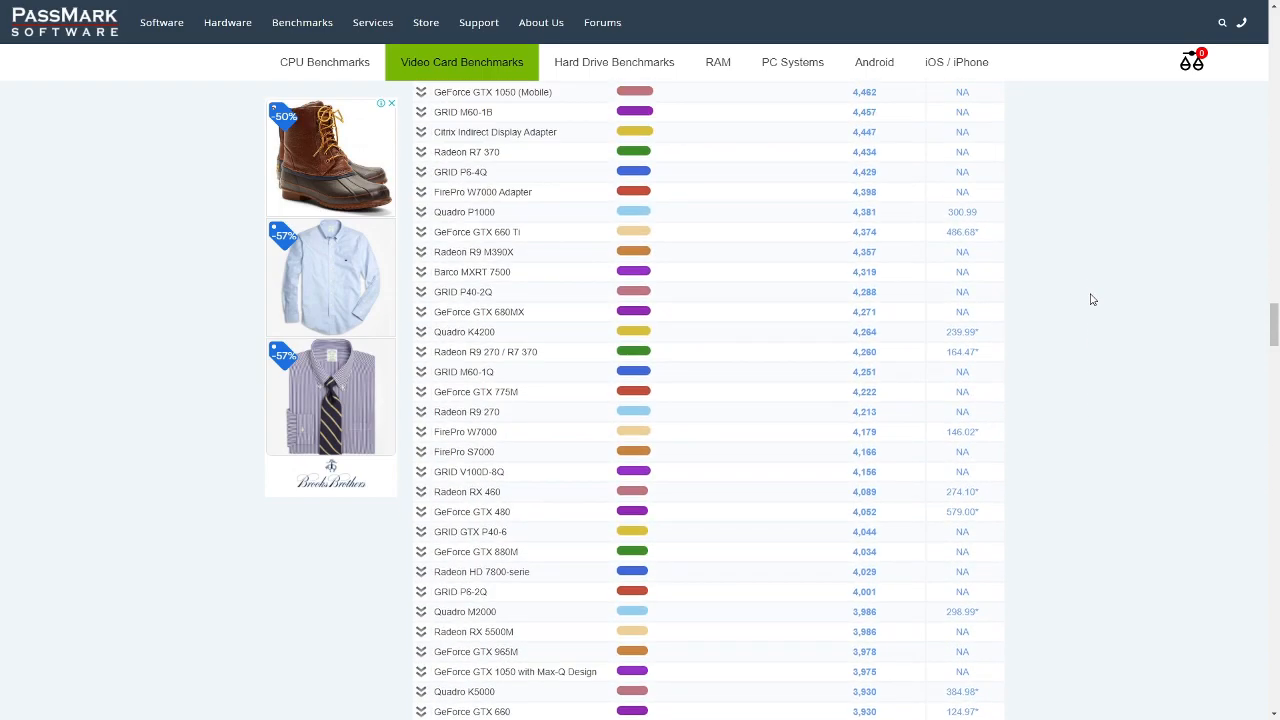
scroll("up", 3)
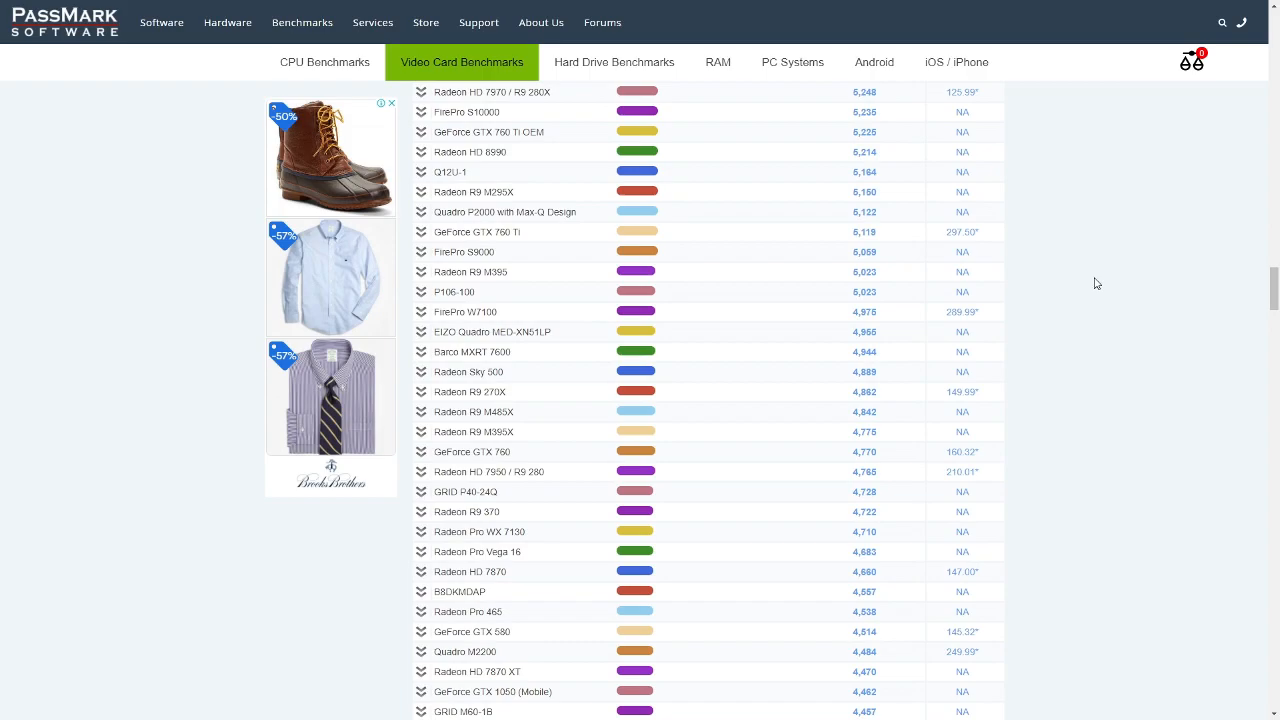
scroll("up", 3)
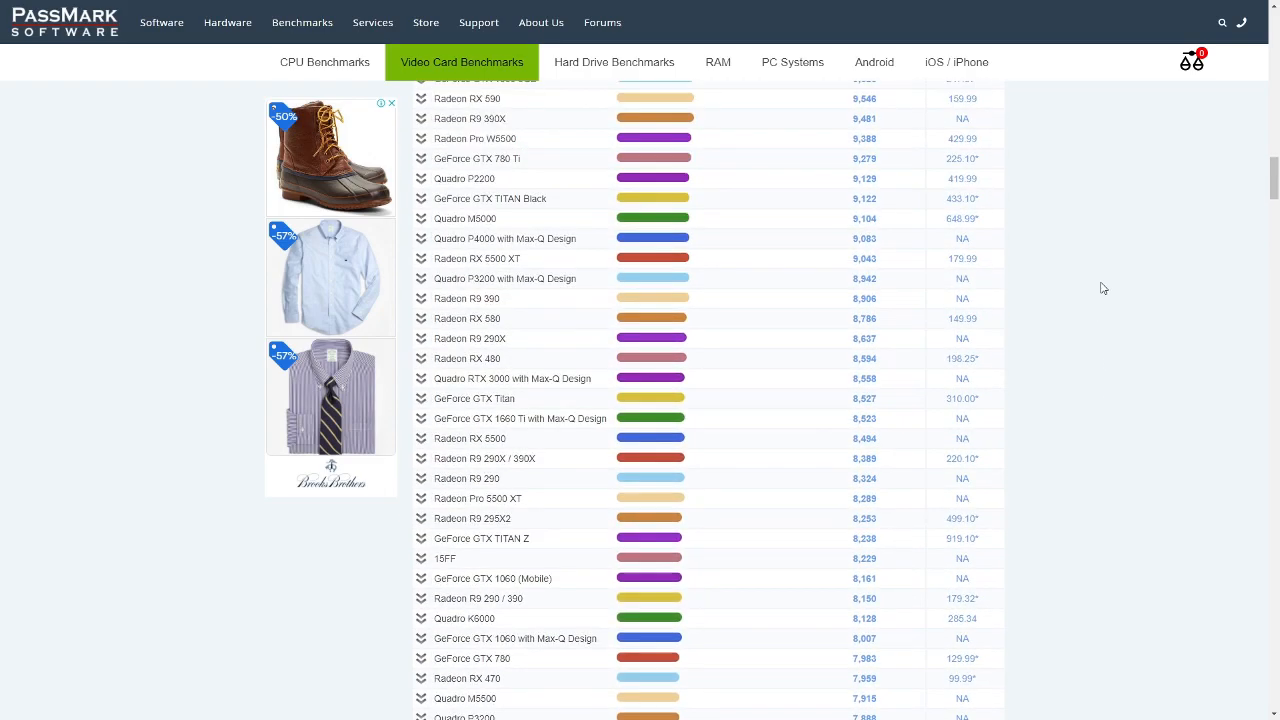
scroll("down", 3)
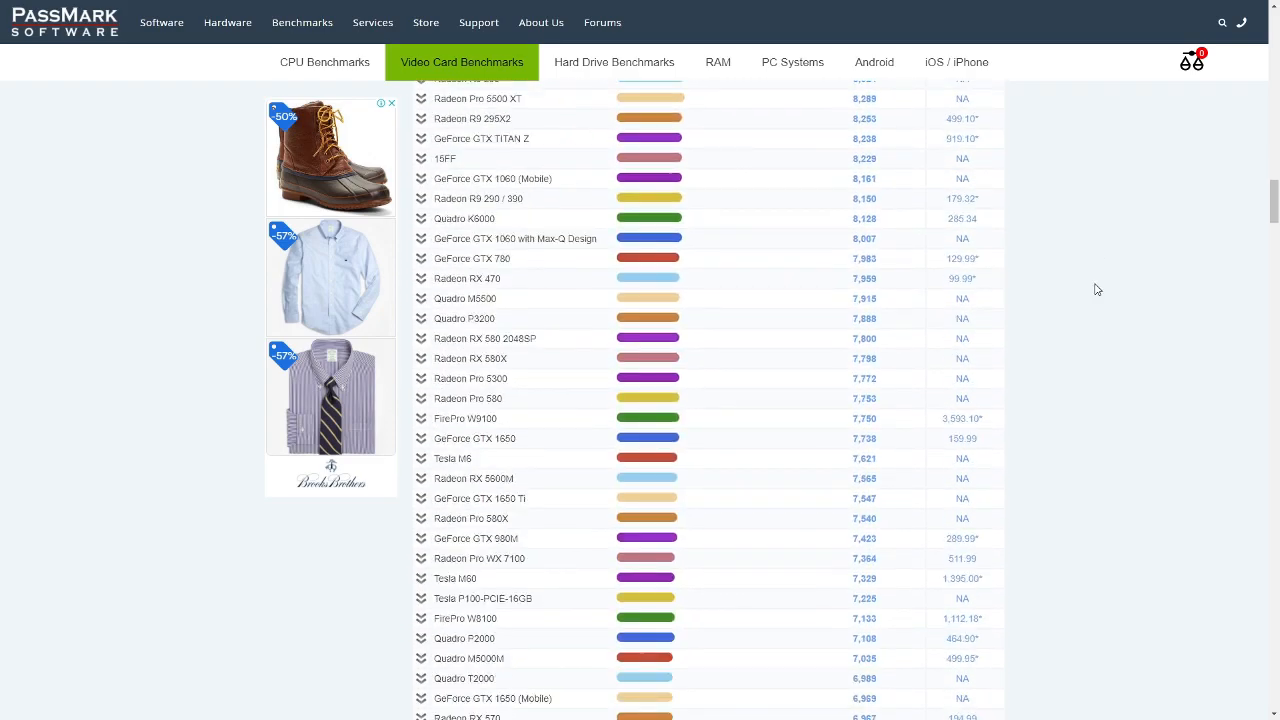
Return to the CPU Benchmarks site and open the High Mid Range CPU chart
left_click(324, 62)
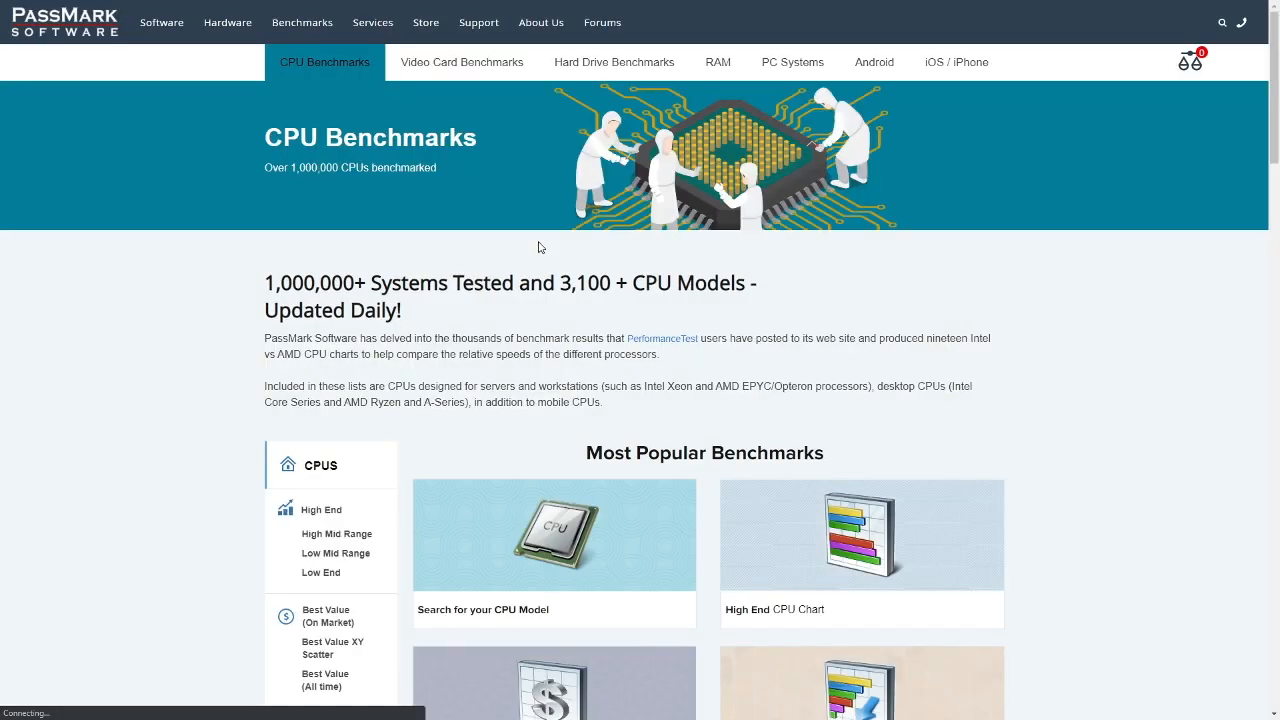
scroll("down", 3)
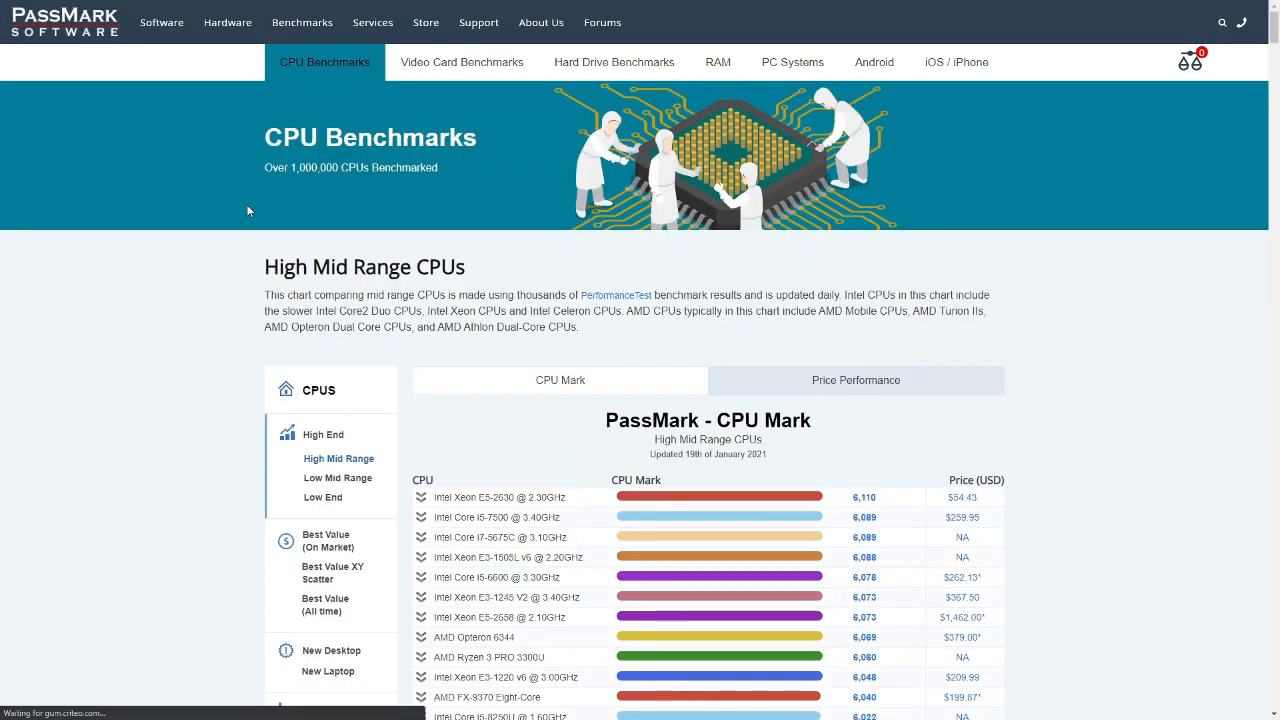
scroll("down", 3)
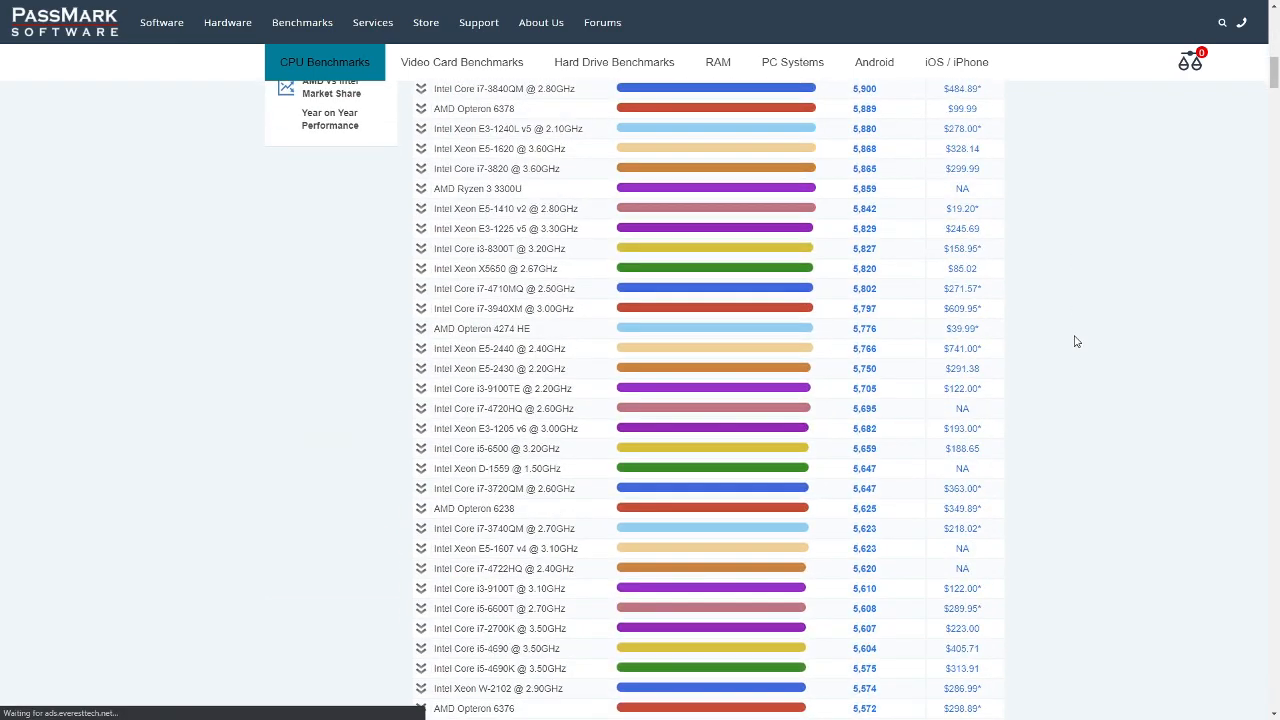
scroll("down", 3)
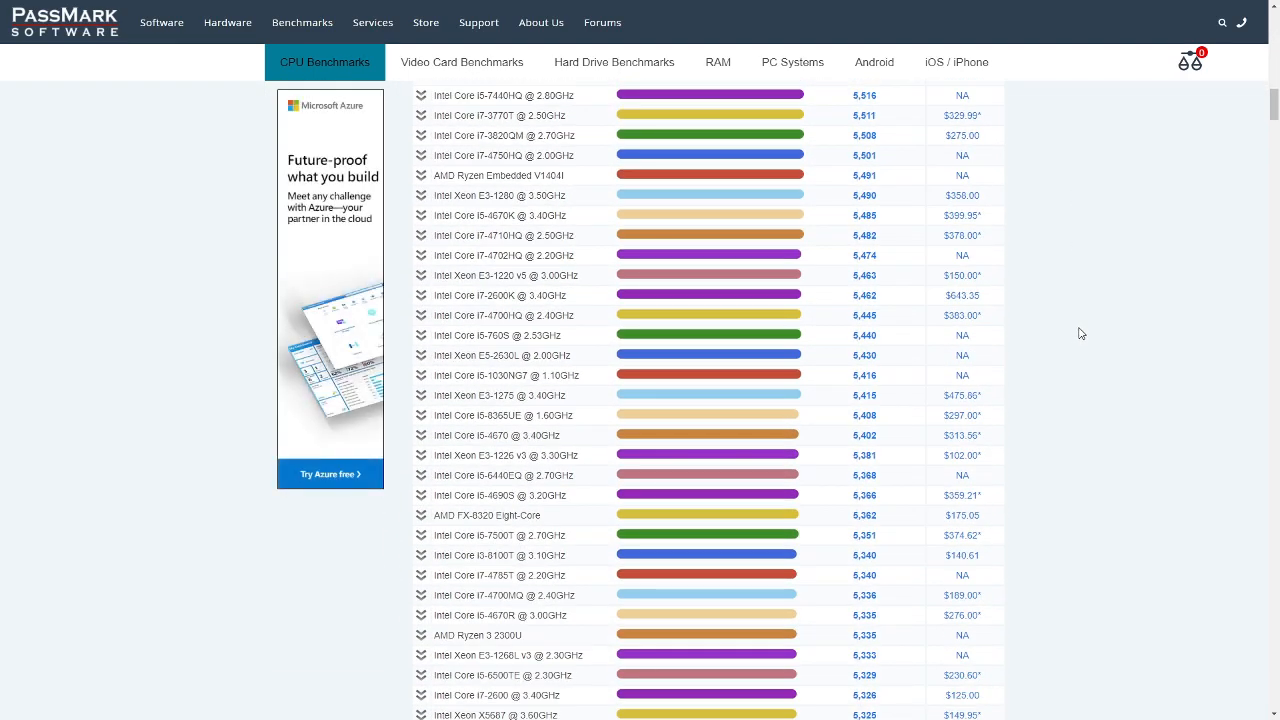
scroll("down", 3)
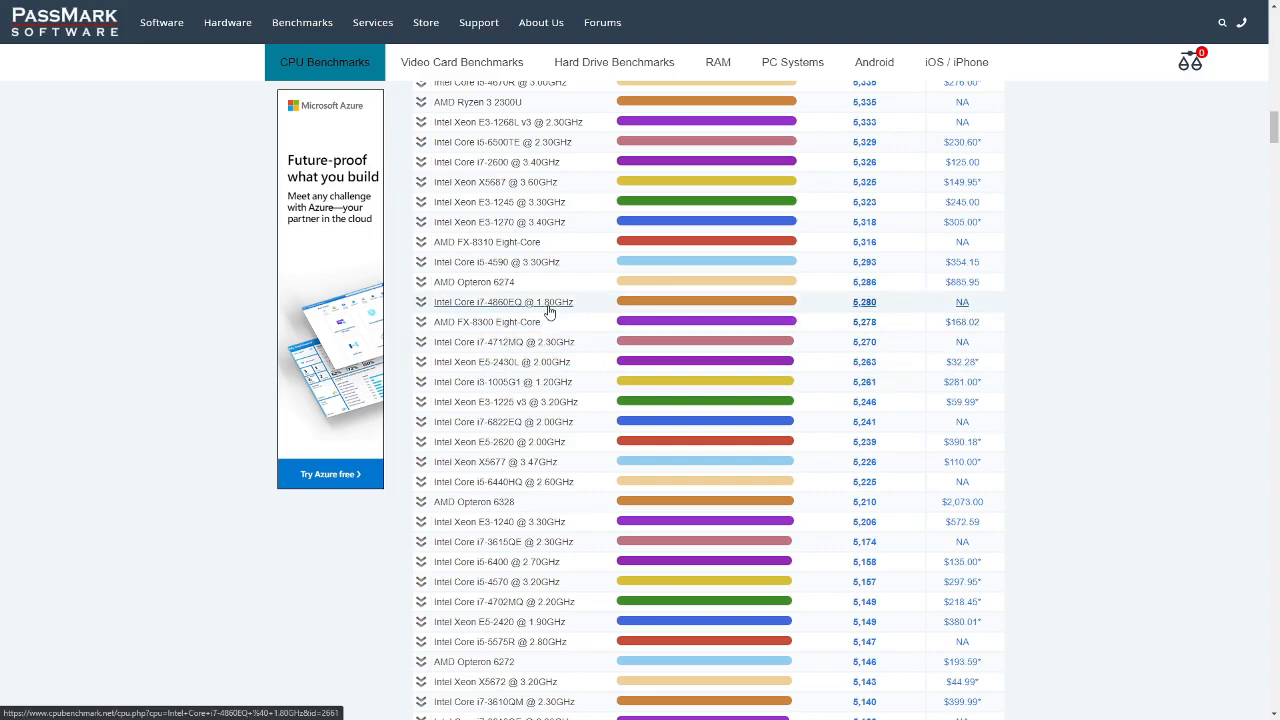
mouse_move(520, 352)
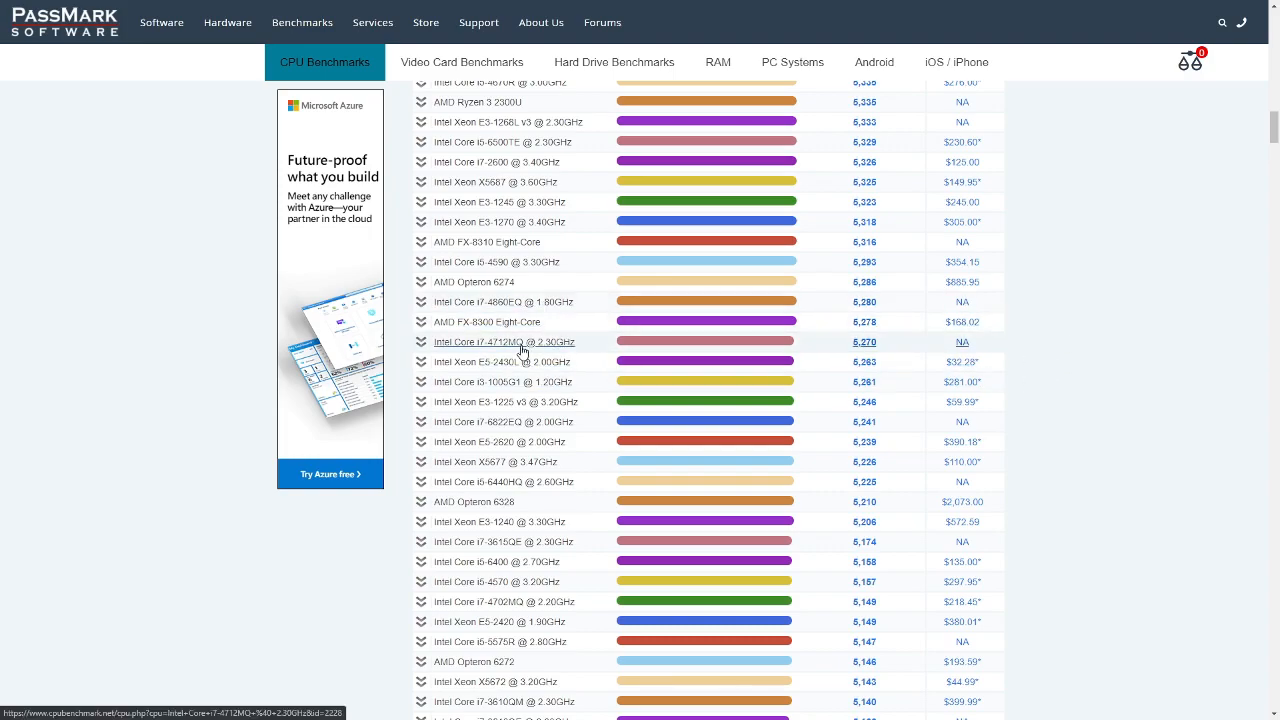
mouse_move(504, 380)
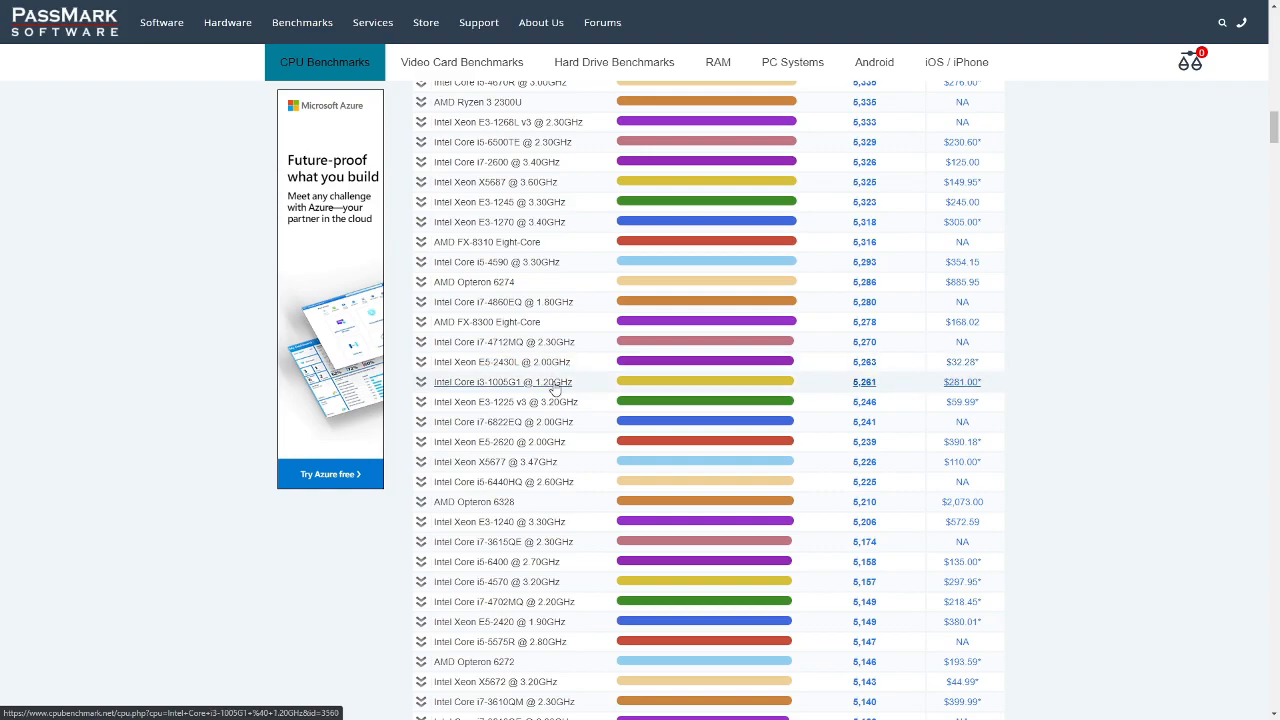
Scroll down the High Mid Range chart to processors scoring about 4,600–4,830
scroll("down", 3)
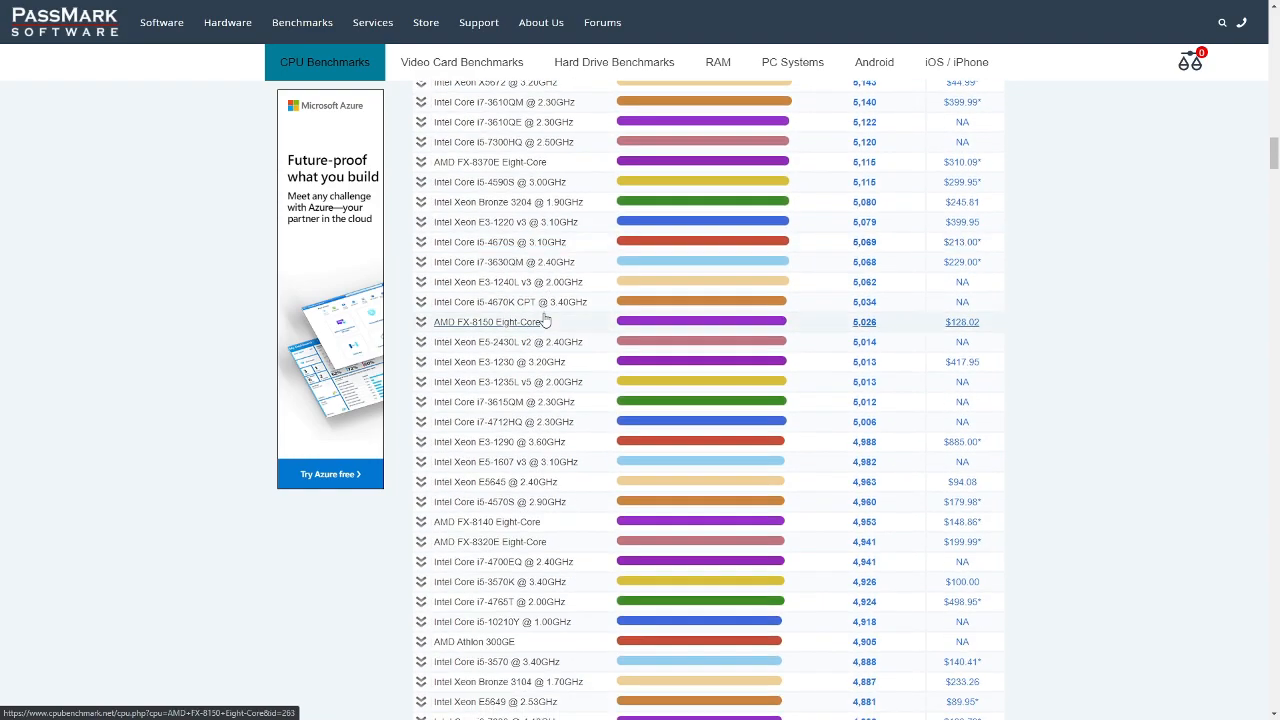
scroll("down", 3)
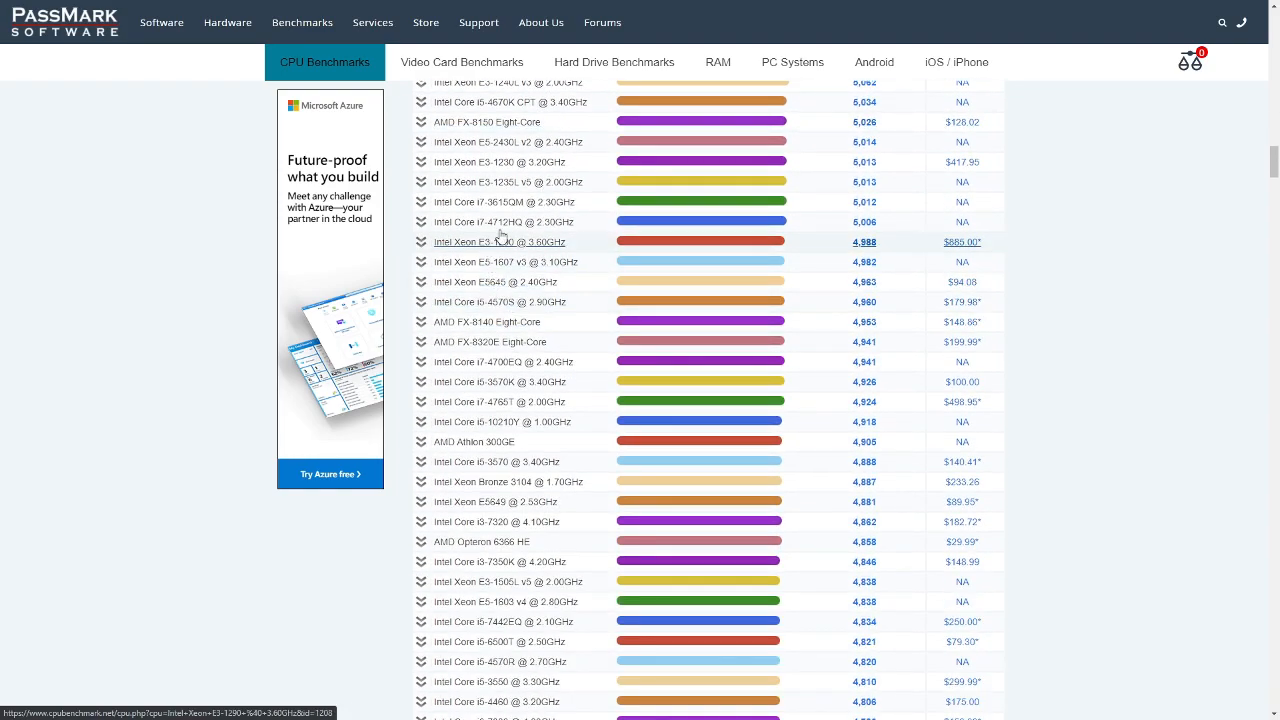
scroll("down", 3)
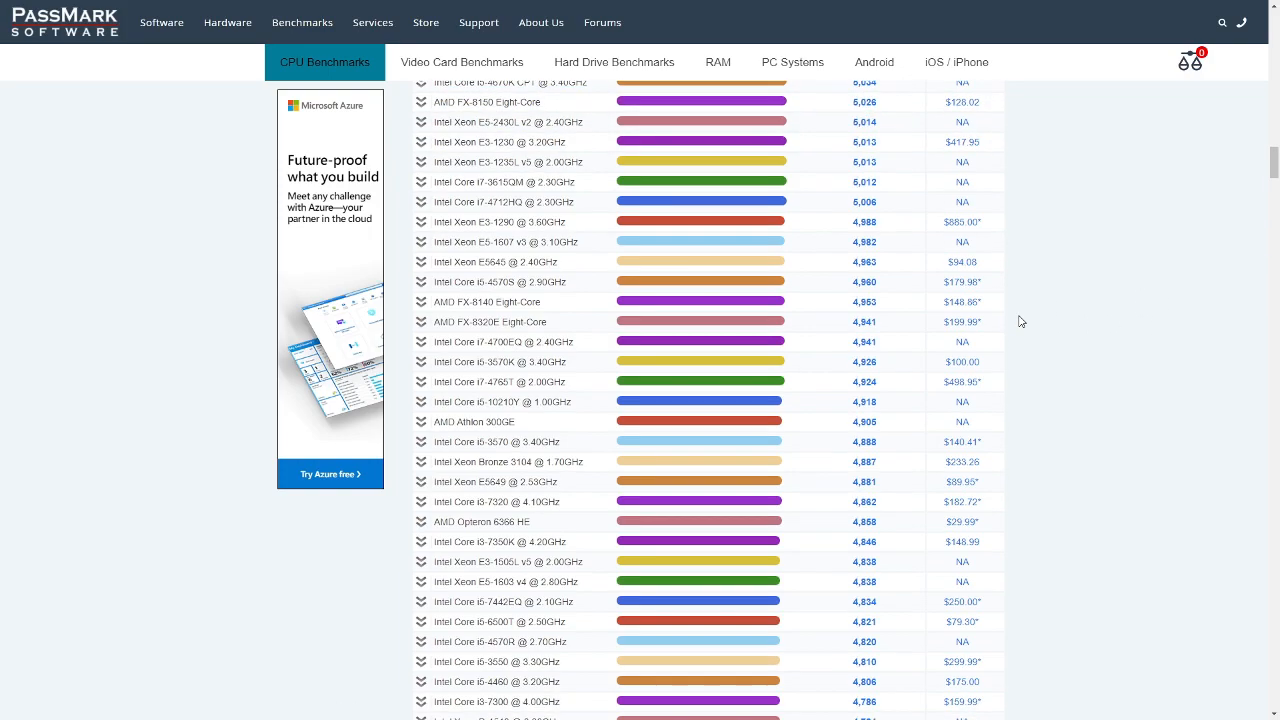
scroll("down", 3)
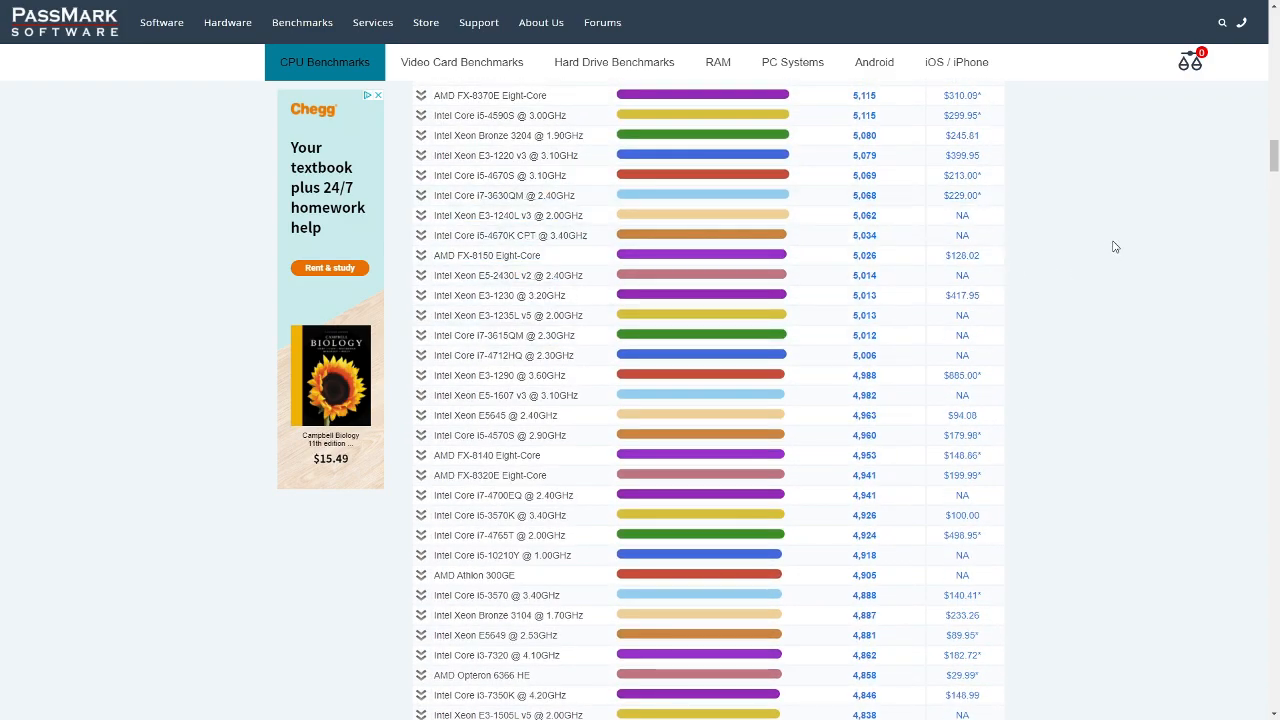
scroll("down", 3)
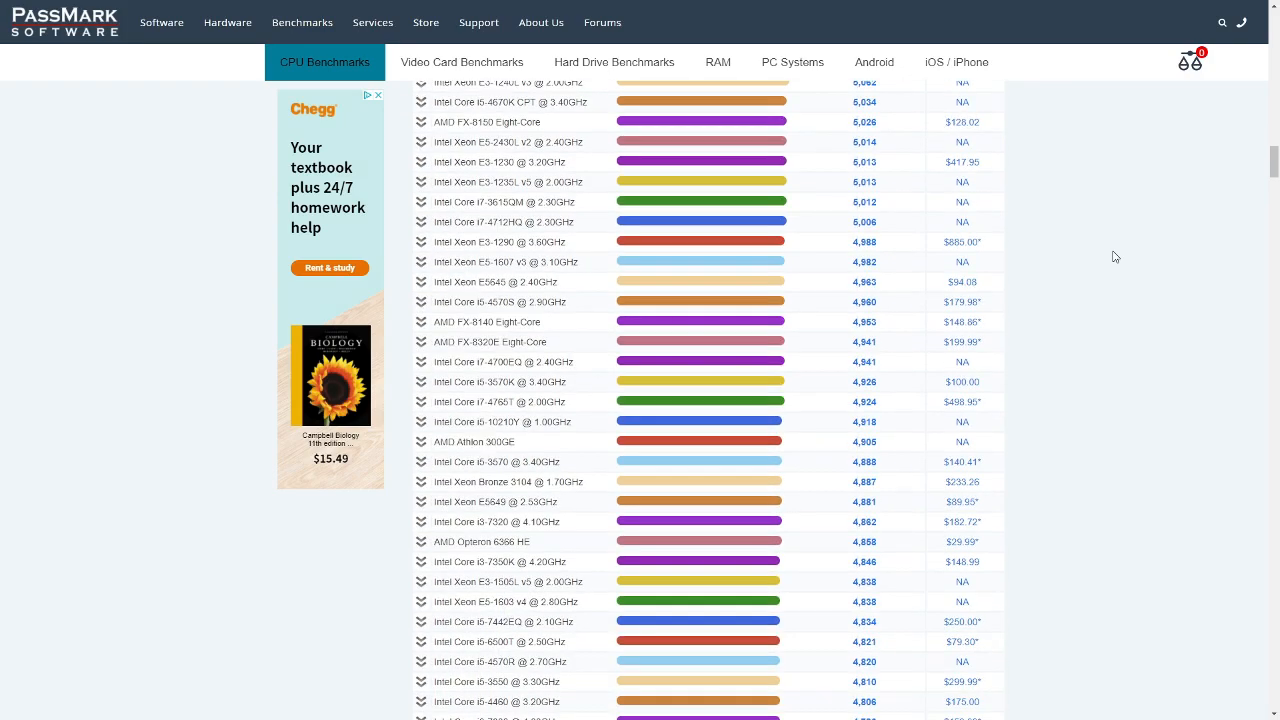
mouse_move(528, 102)
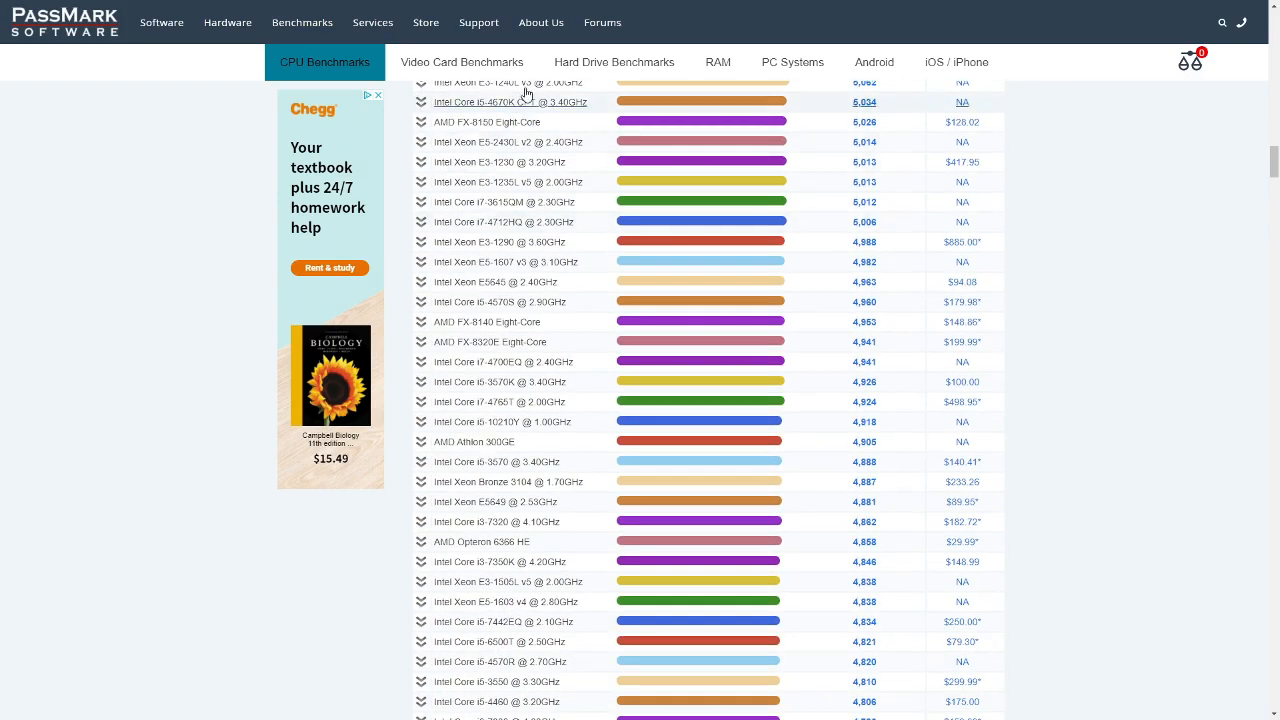
scroll("down", 3)
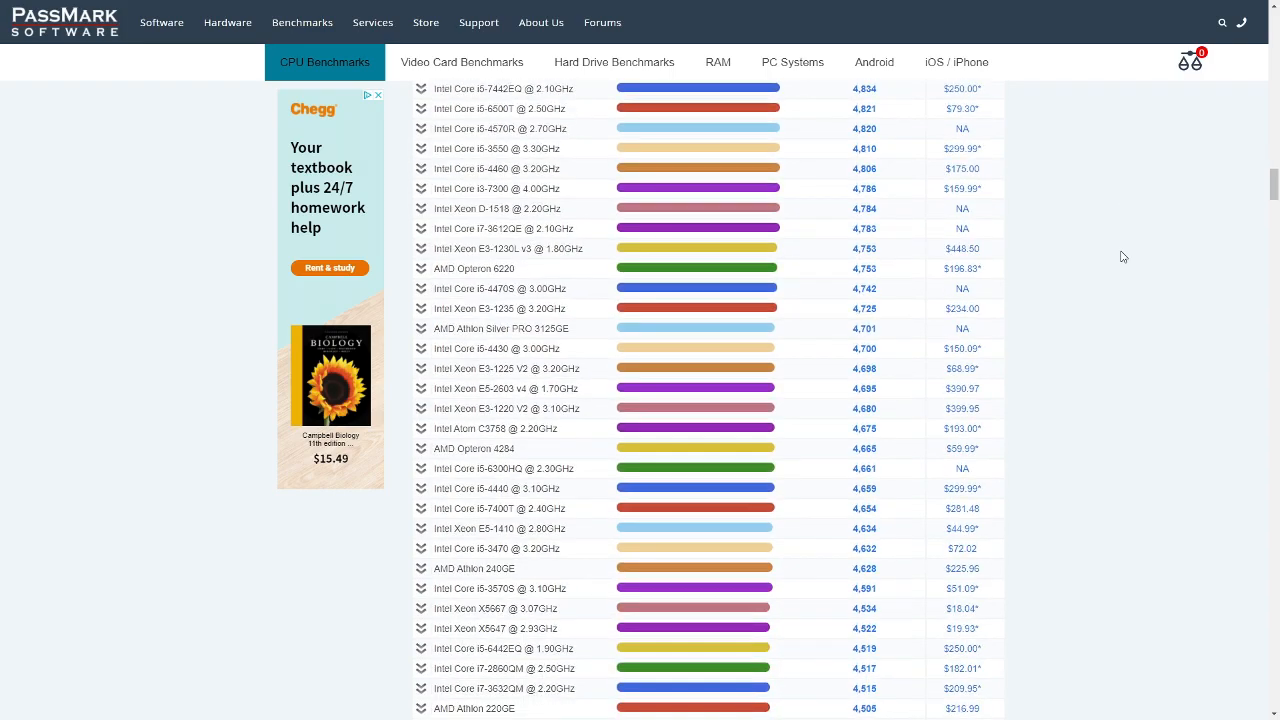